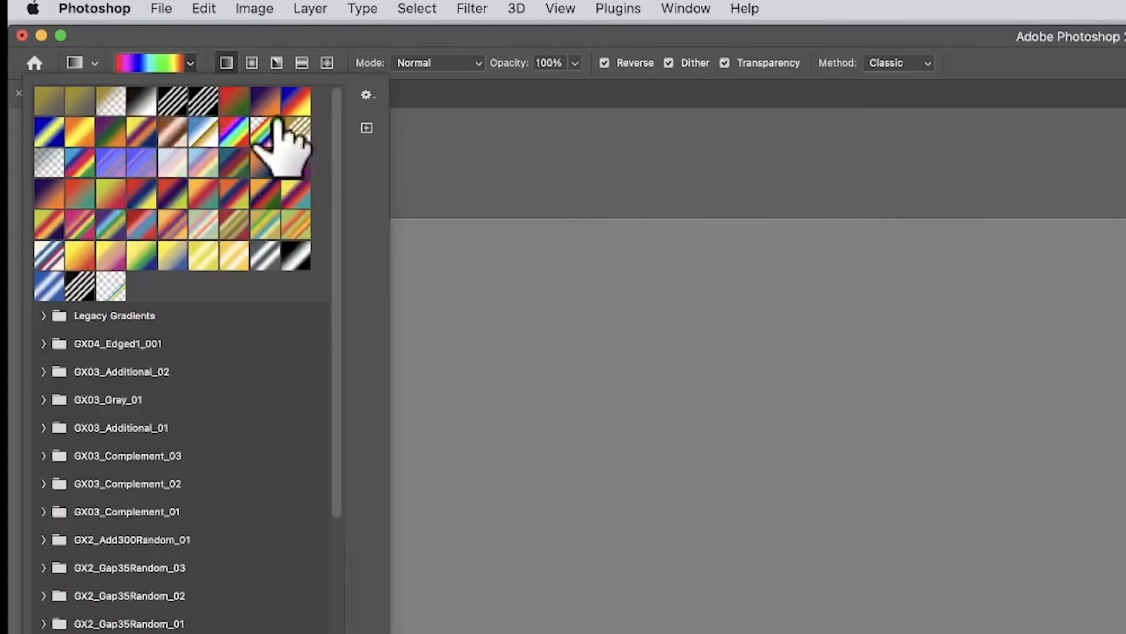
{"action": "mouse_move", "coordinate": [230, 136]}
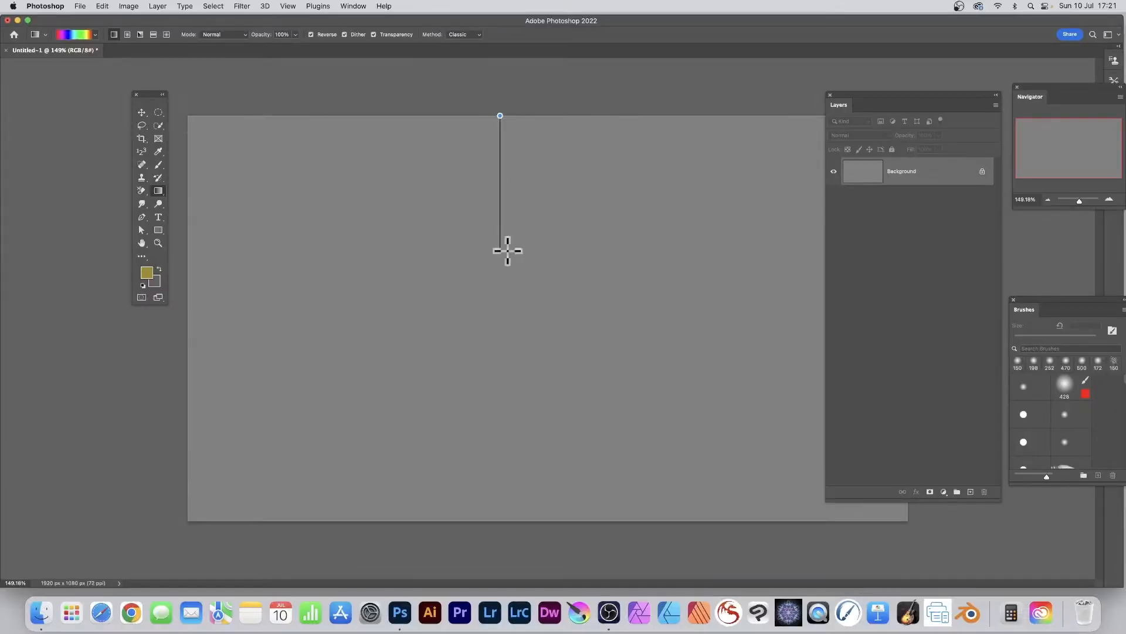
Lay a vertical rainbow gradient across the canvas with the Gradient tool
{"action": "left_click_drag", "start_coordinate": [500, 116], "coordinate": [557, 425]}
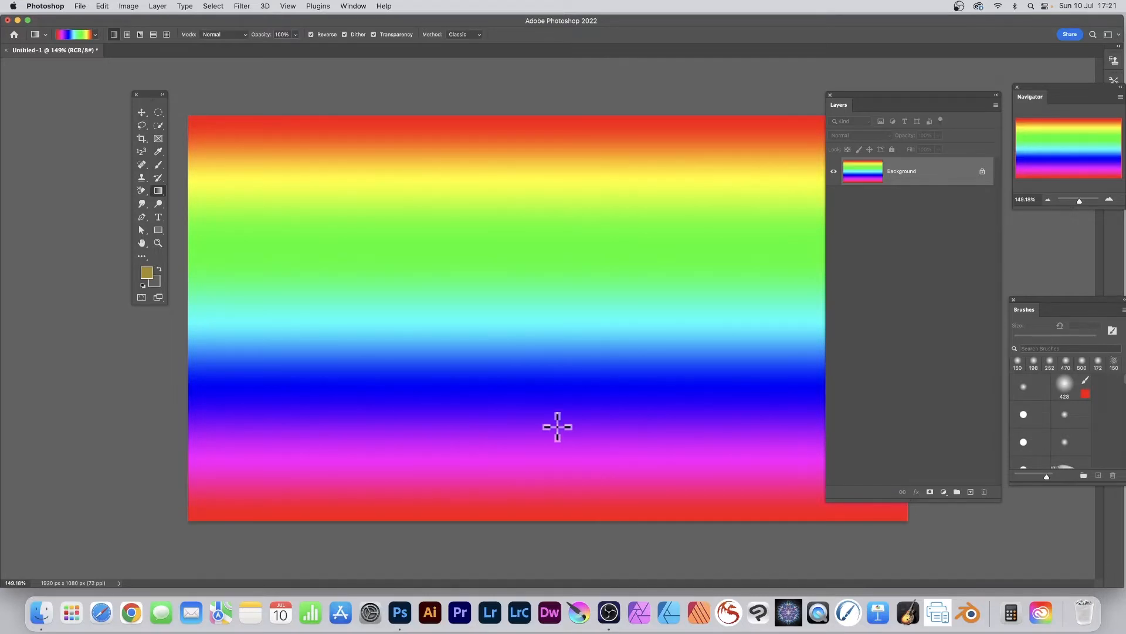
{"action": "mouse_move", "coordinate": [209, 15]}
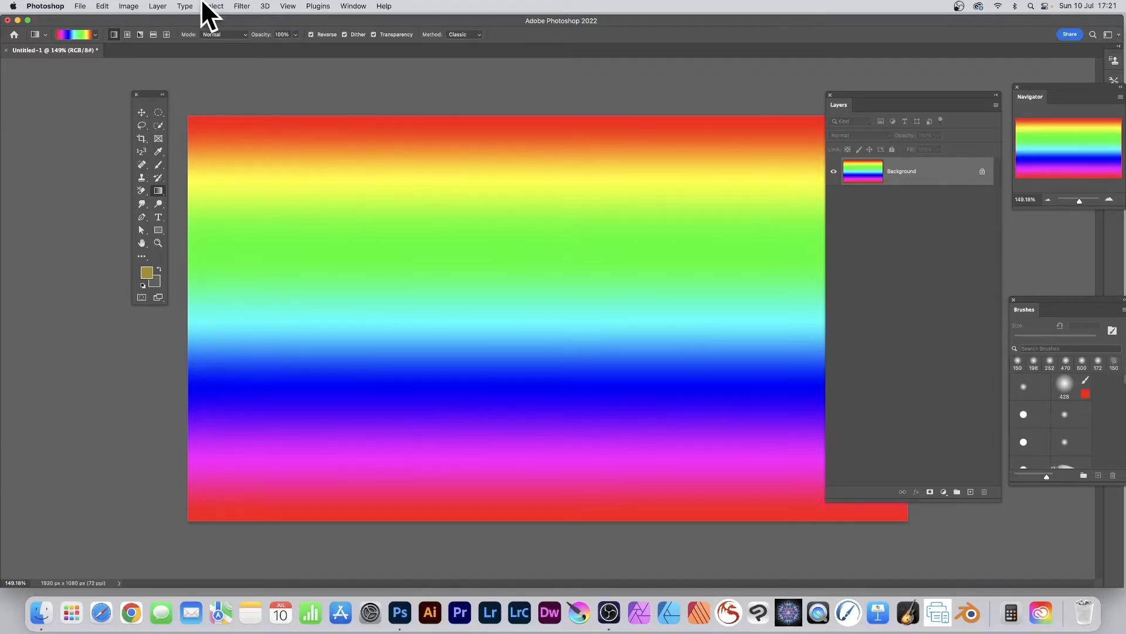
Create a new empty layer above the rainbow background
{"action": "left_click", "coordinate": [158, 6]}
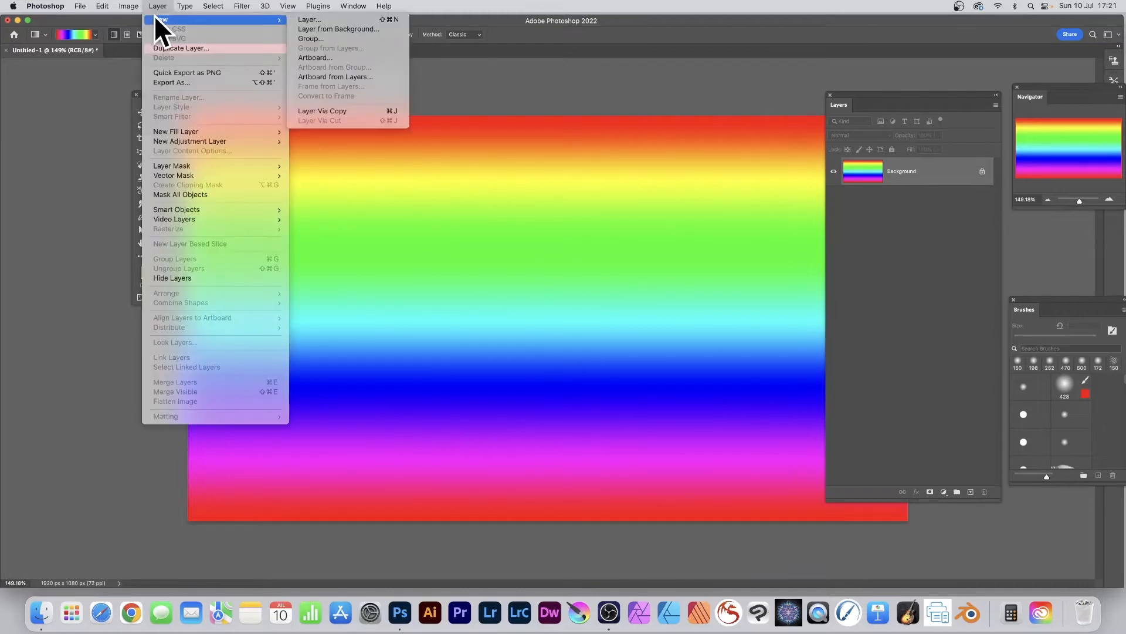
{"action": "left_click", "coordinate": [309, 20]}
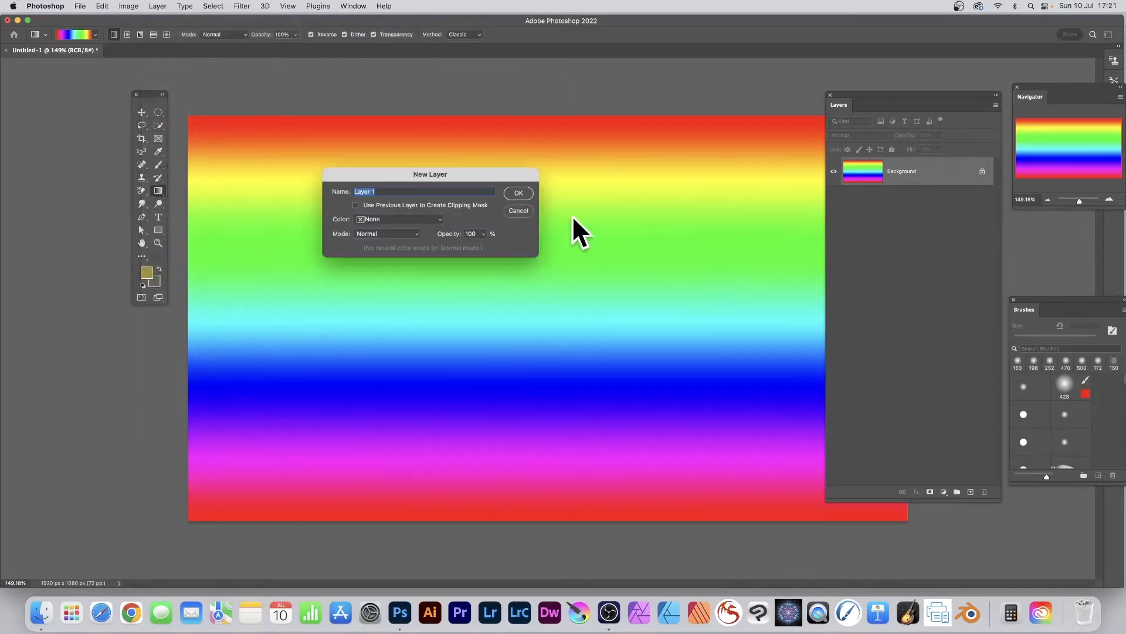
{"action": "left_click", "coordinate": [517, 193]}
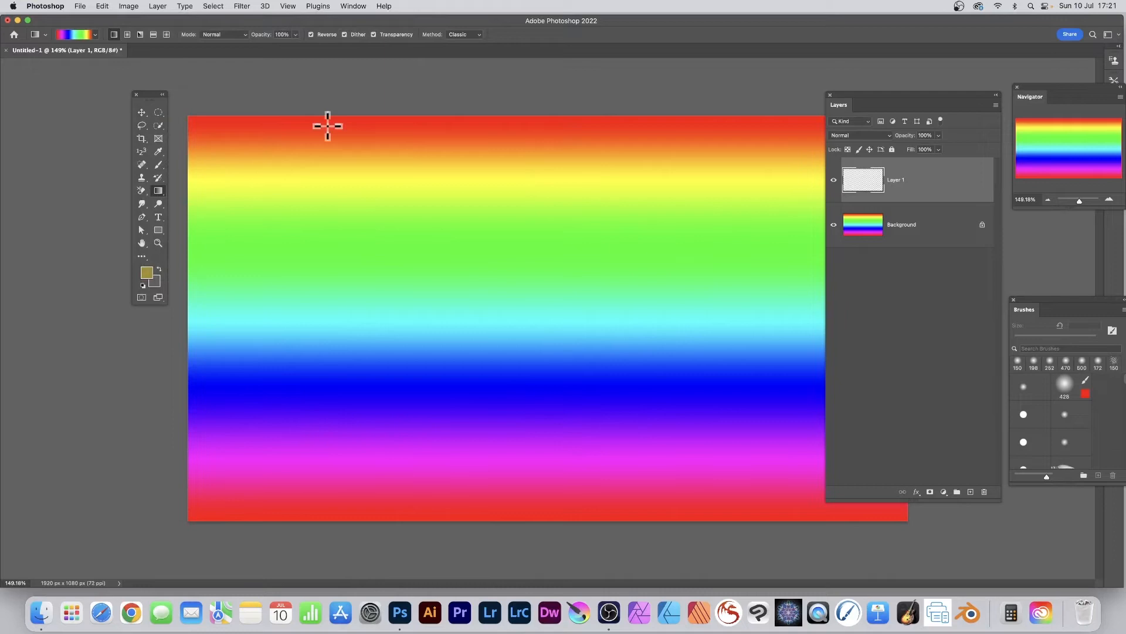
Fill the new layer entirely with 50% Gray via Edit > Fill
{"action": "left_click", "coordinate": [102, 5]}
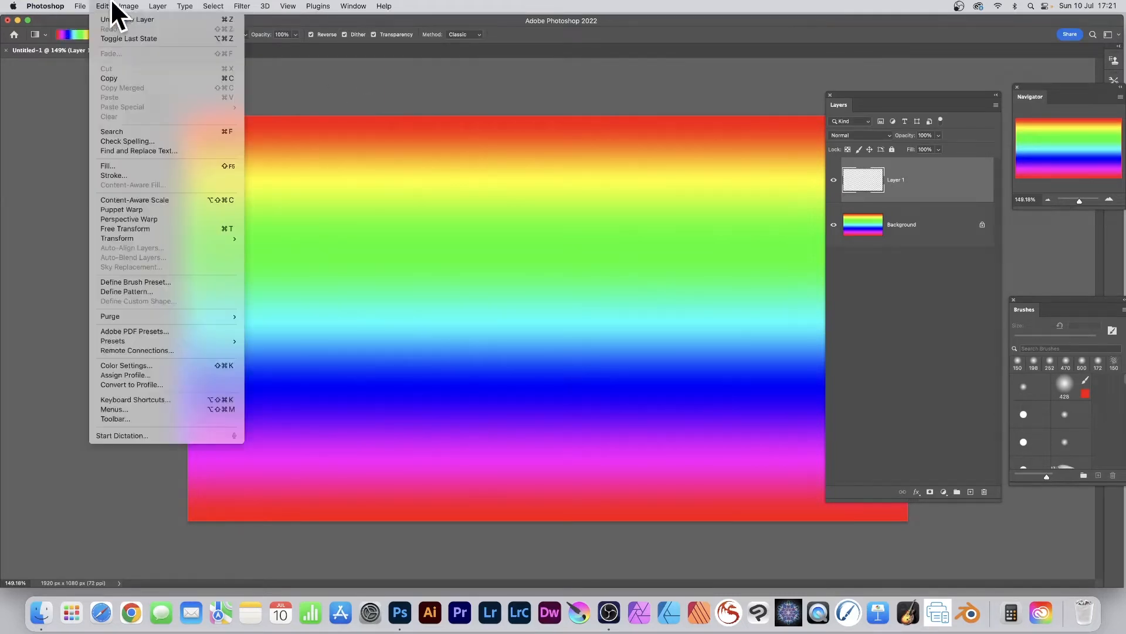
{"action": "left_click", "coordinate": [107, 165]}
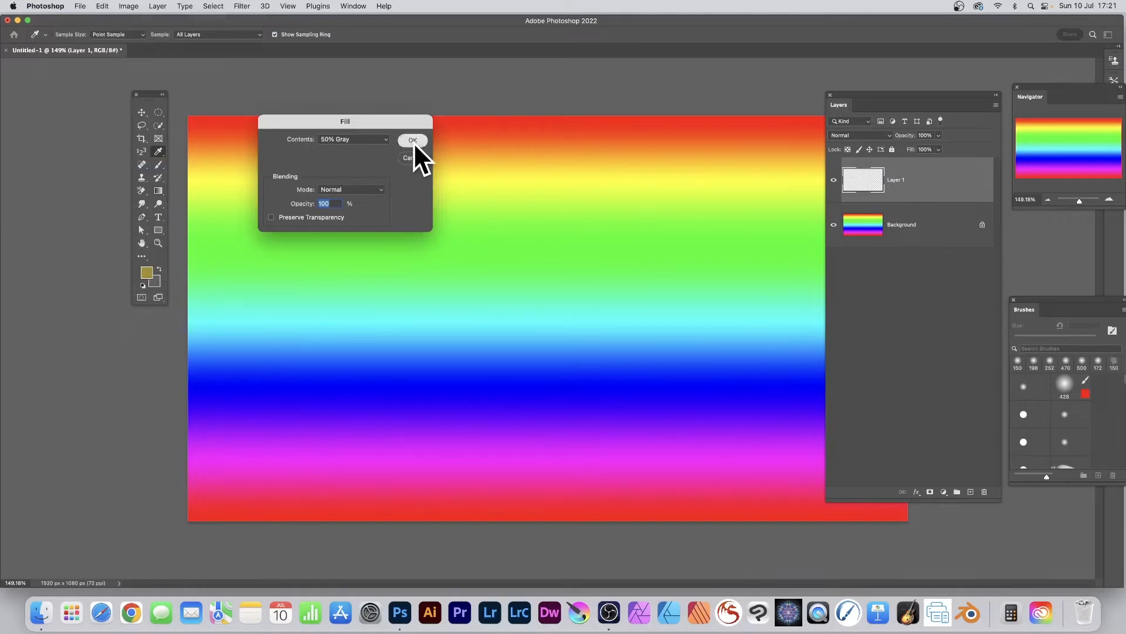
{"action": "left_click", "coordinate": [412, 140]}
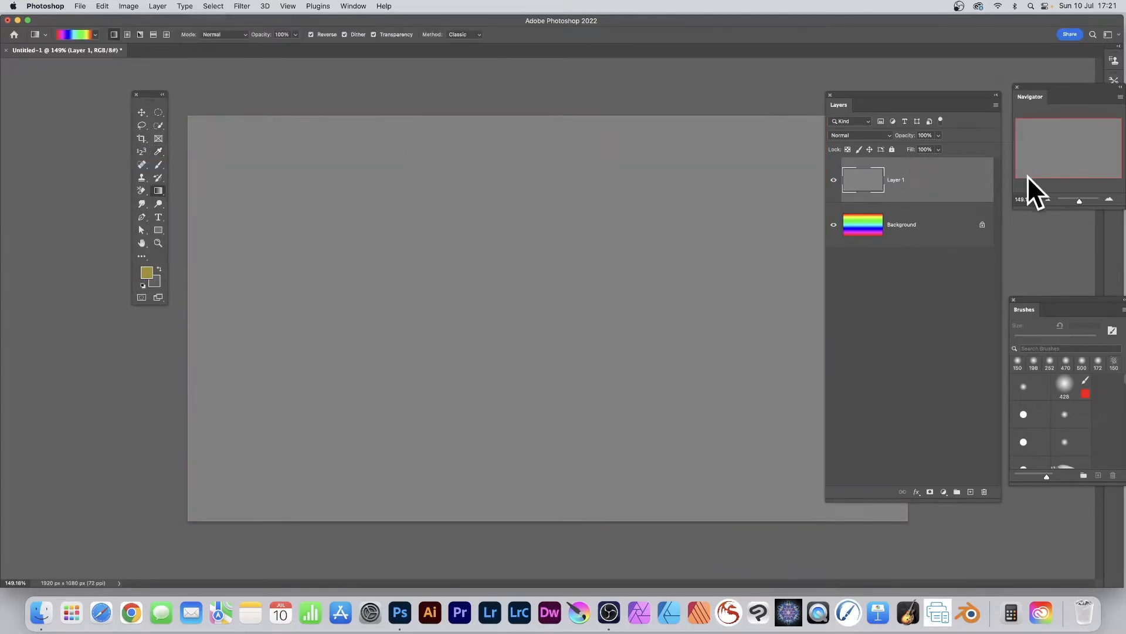
{"action": "mouse_move", "coordinate": [347, 70]}
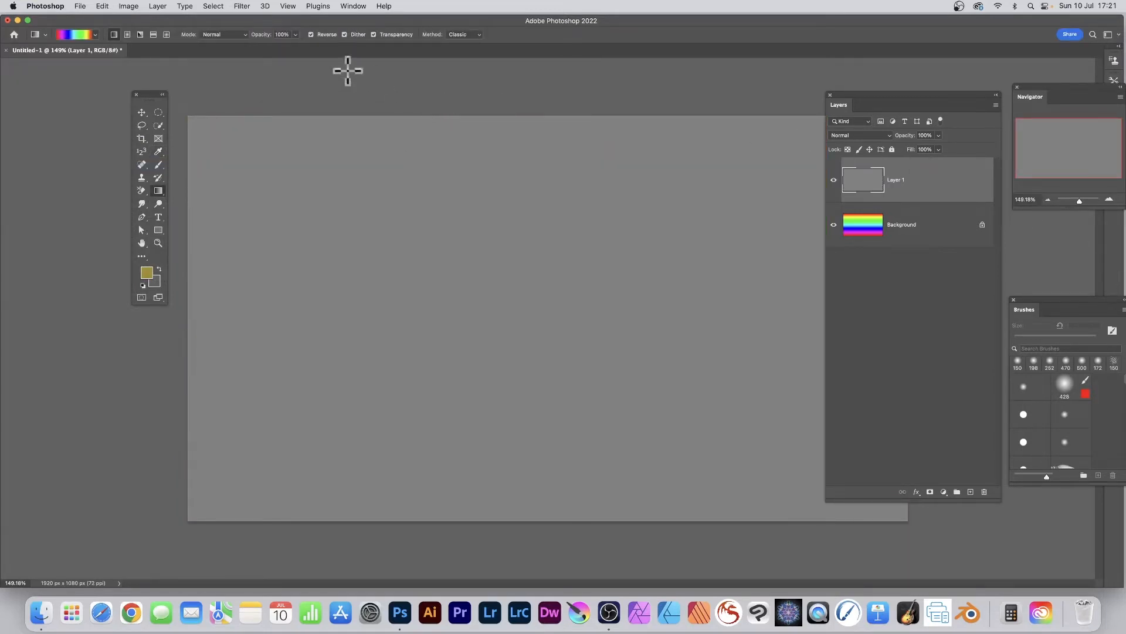
{"action": "mouse_move", "coordinate": [158, 14]}
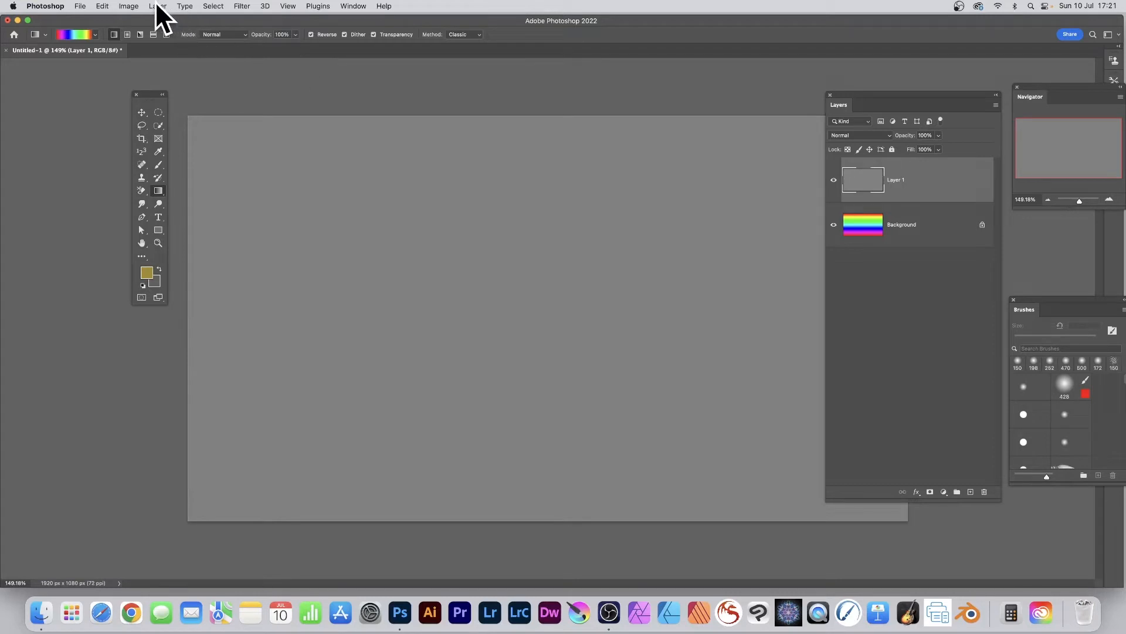
Convert the 50% gray layer to a Smart Object from the Layer menu
{"action": "left_click", "coordinate": [157, 6]}
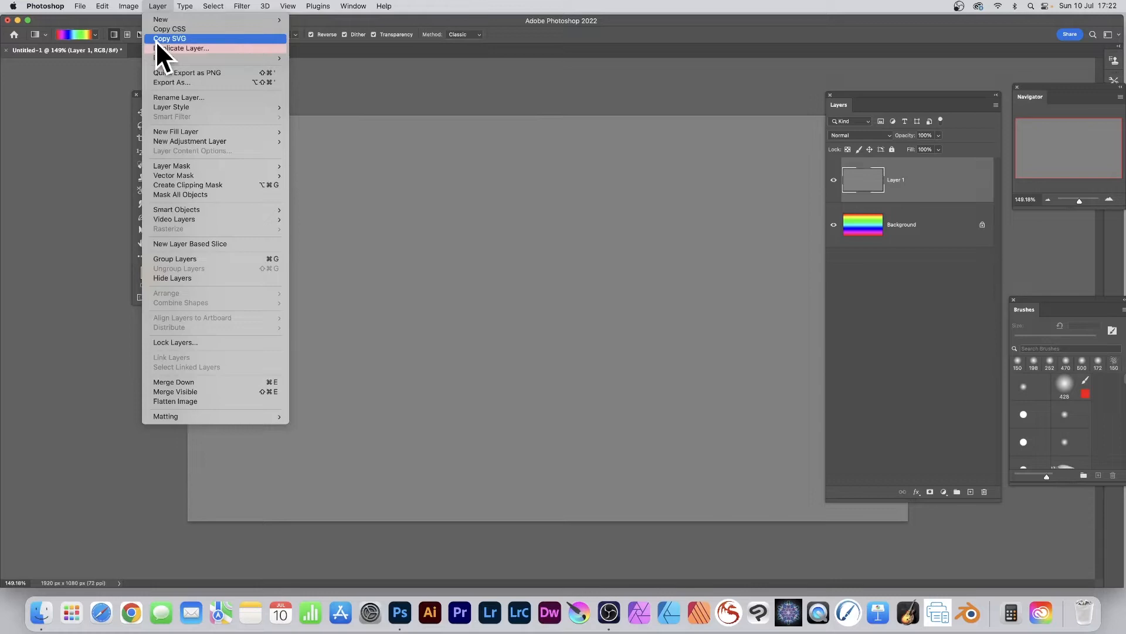
{"action": "mouse_move", "coordinate": [176, 209]}
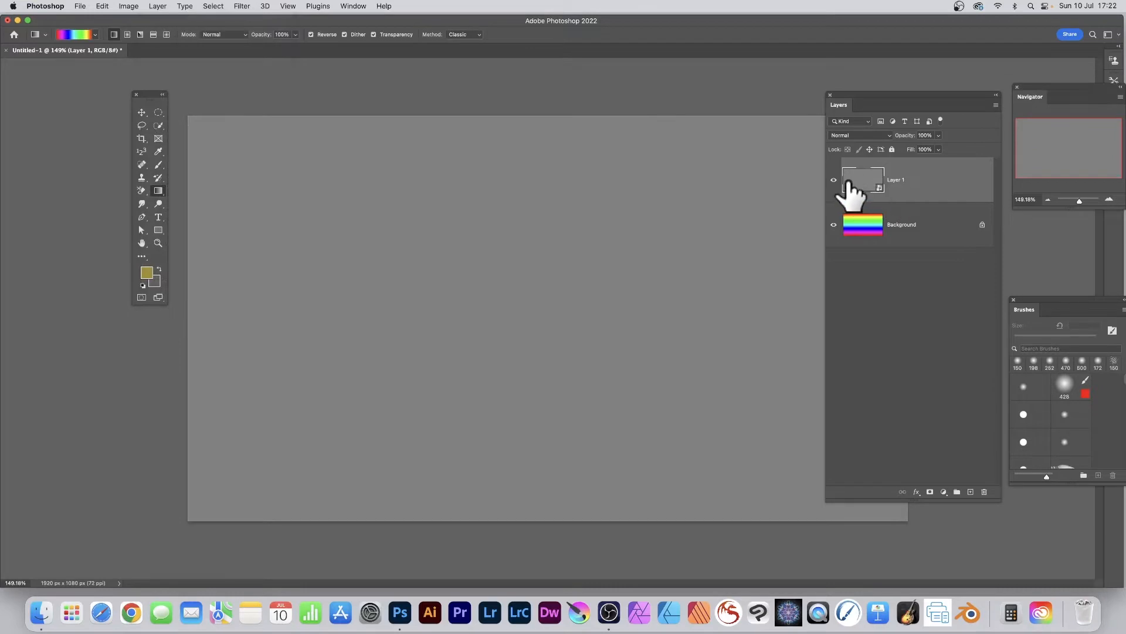
{"action": "mouse_move", "coordinate": [248, 17]}
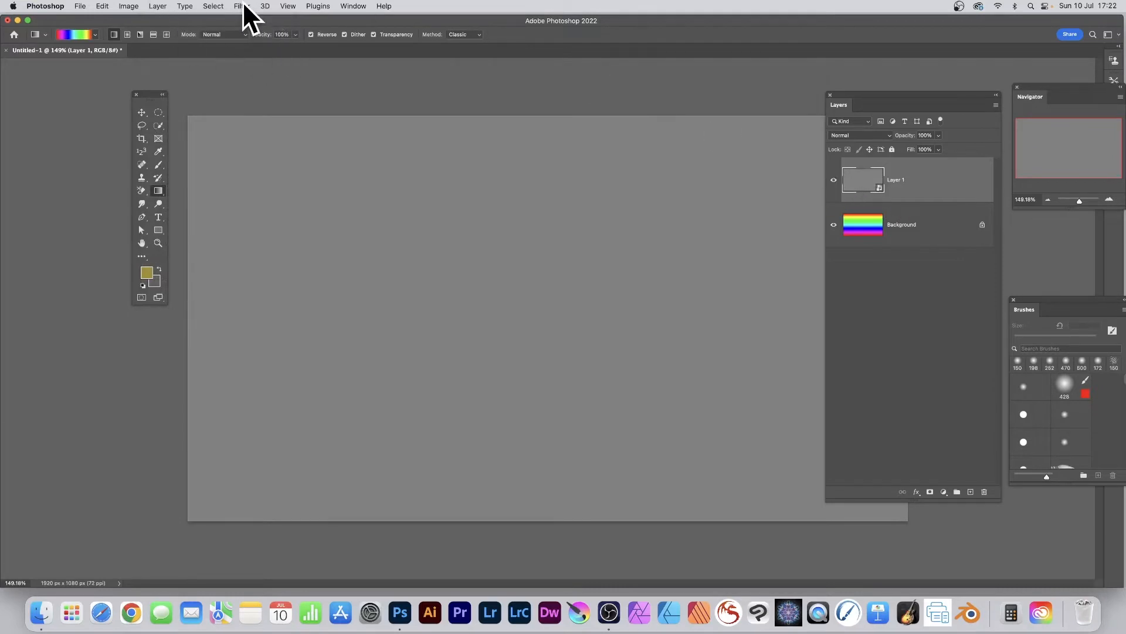
Add roughly 68% uniform monochromatic noise to the gray layer as a smart filter
{"action": "left_click", "coordinate": [241, 5]}
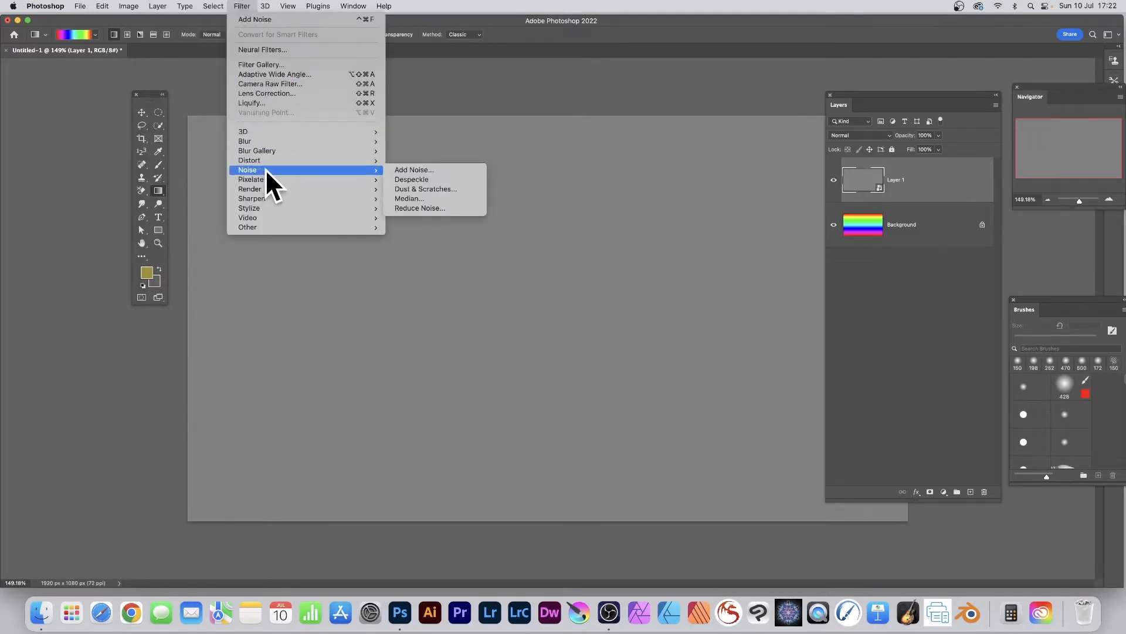
{"action": "mouse_move", "coordinate": [413, 170]}
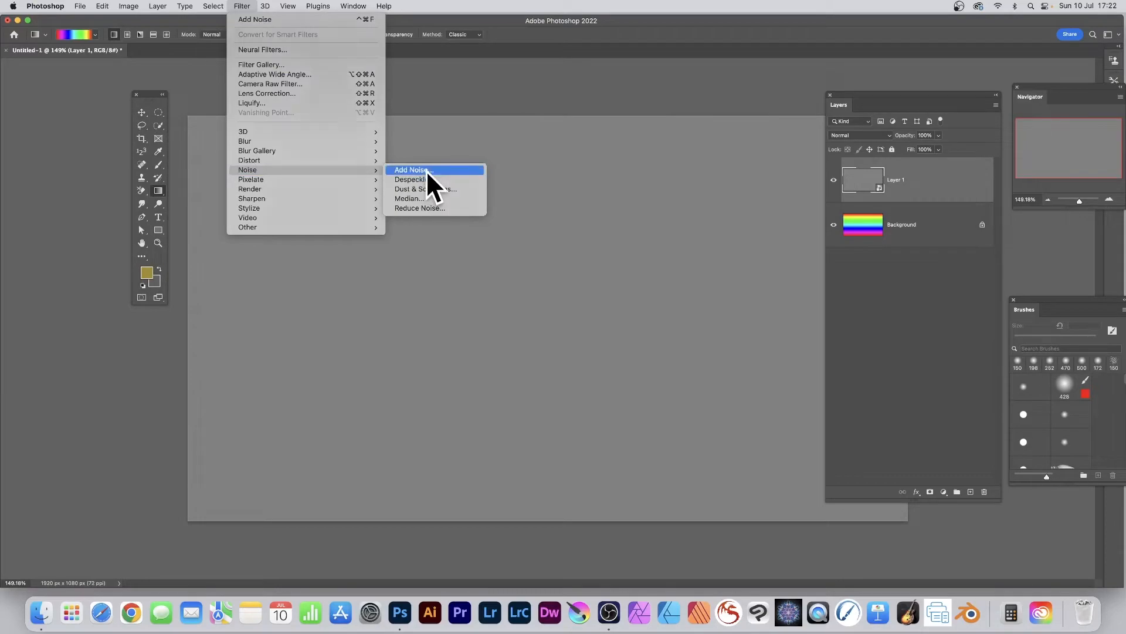
{"action": "left_click", "coordinate": [411, 169]}
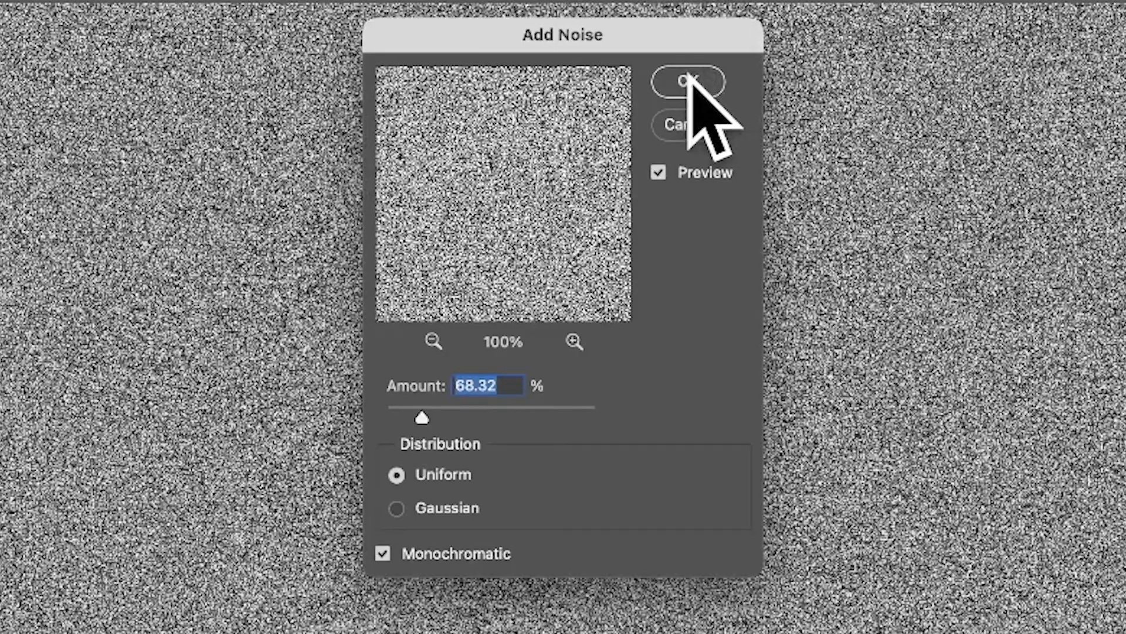
{"action": "left_click", "coordinate": [687, 81]}
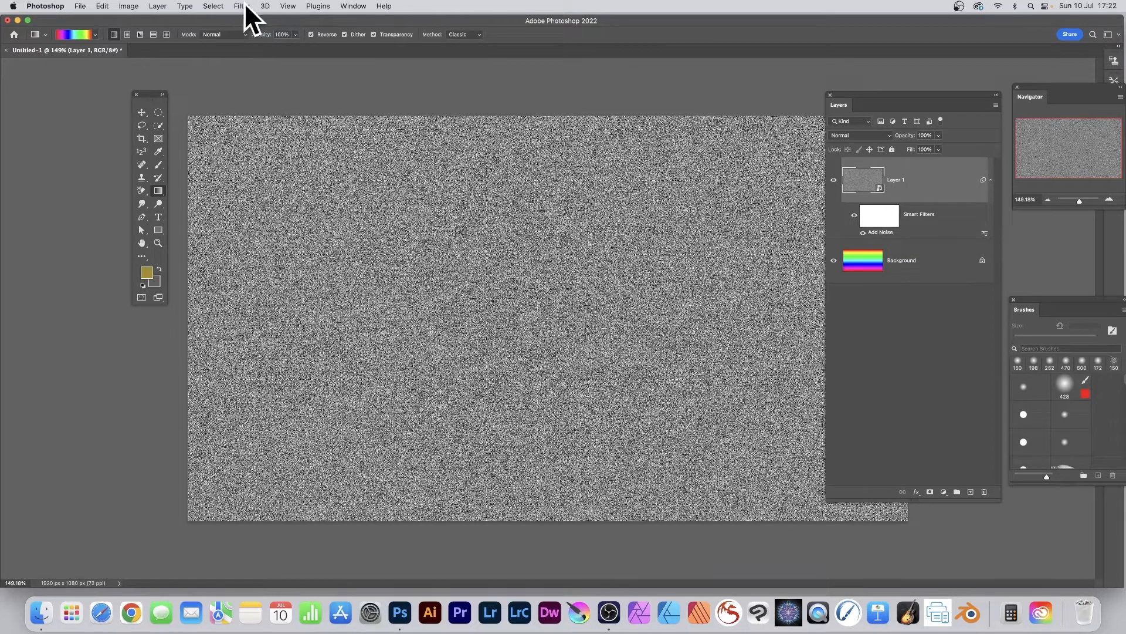
Apply a Motion Blur of angle 0 and distance 120 pixels to streak the noise horizontally
{"action": "left_click", "coordinate": [242, 6]}
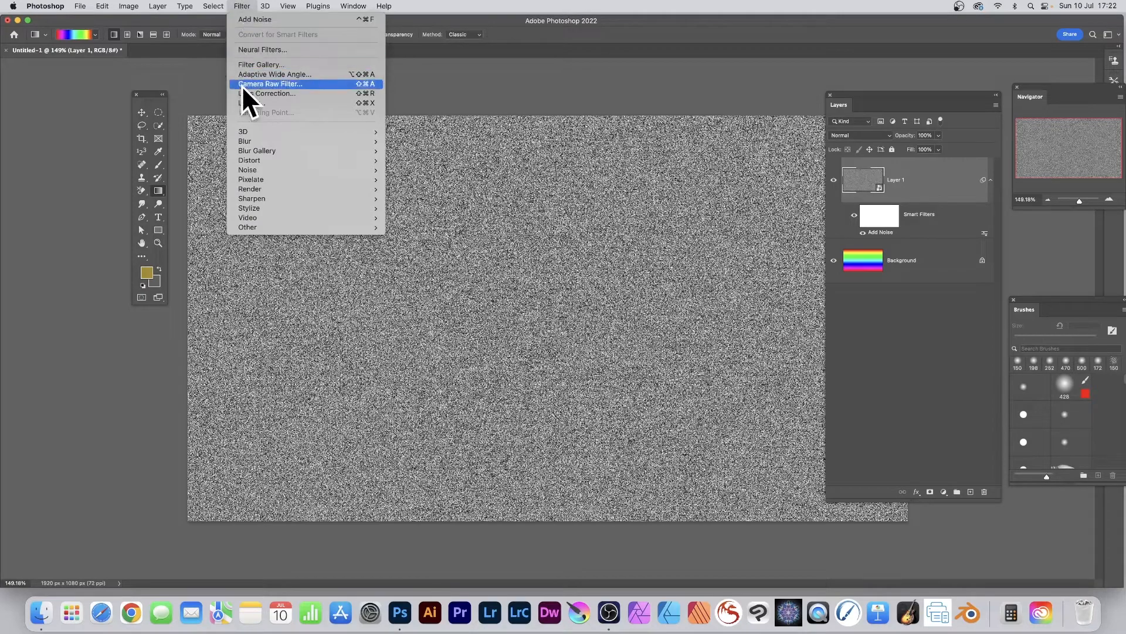
{"action": "mouse_move", "coordinate": [245, 140]}
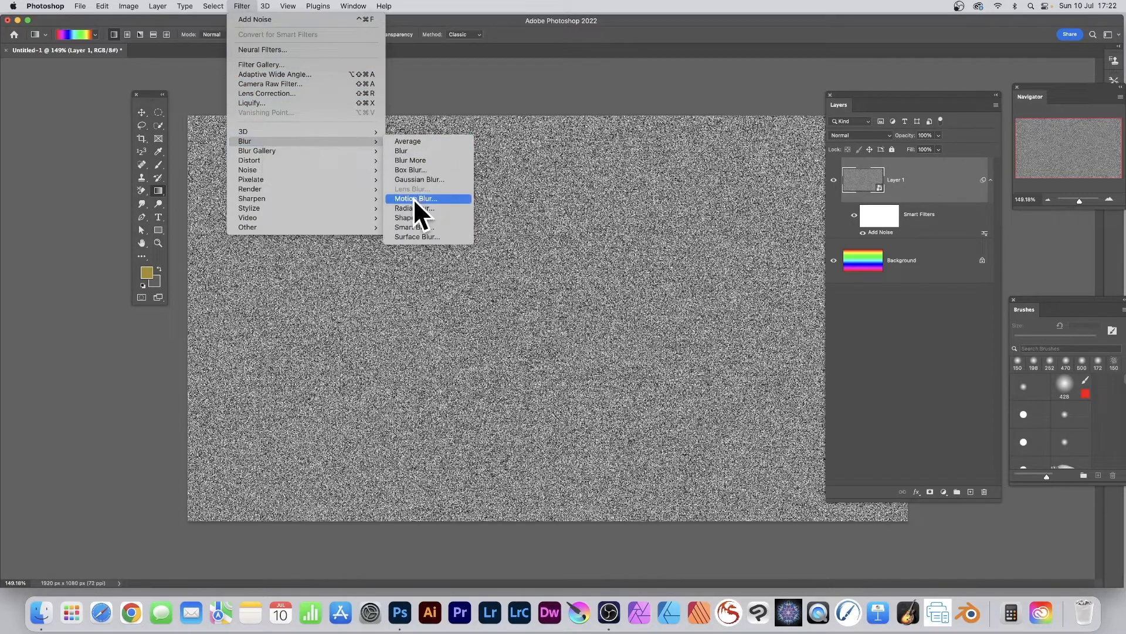
{"action": "left_click", "coordinate": [414, 199]}
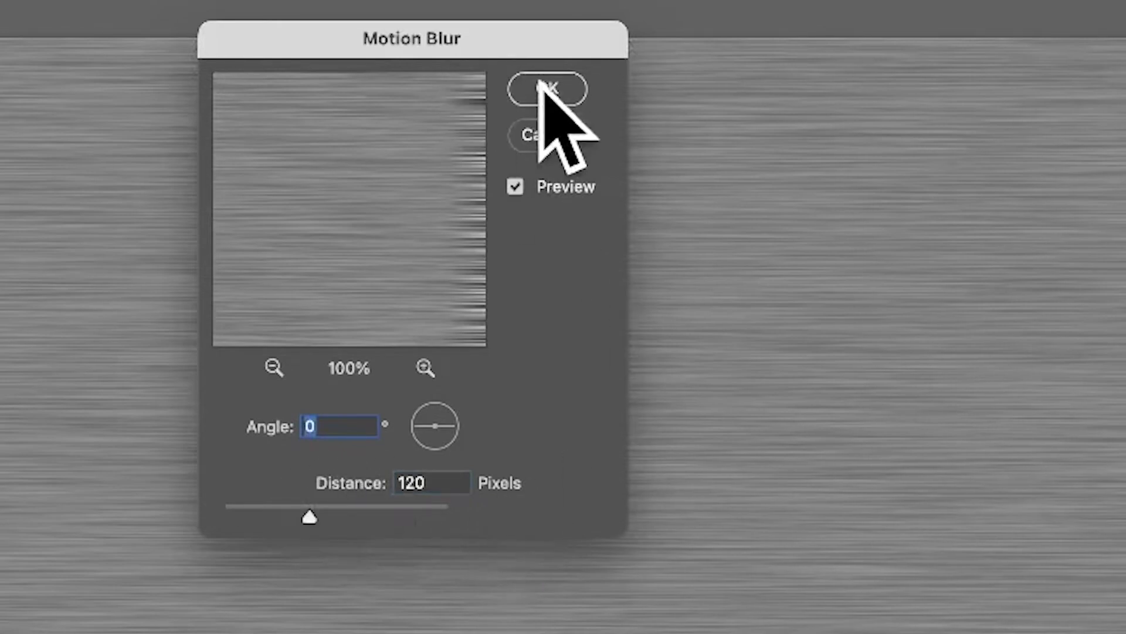
{"action": "left_click", "coordinate": [548, 89]}
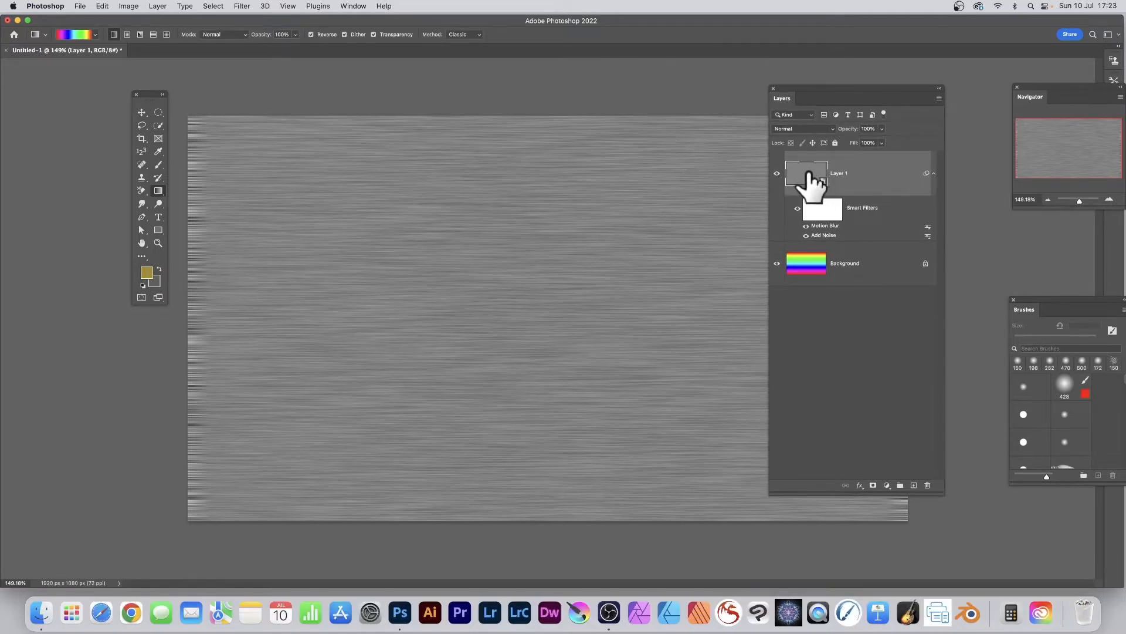
Duplicate the streaked layer as 'Layer 1 copy' with its smart filters
{"action": "left_click", "coordinate": [158, 6]}
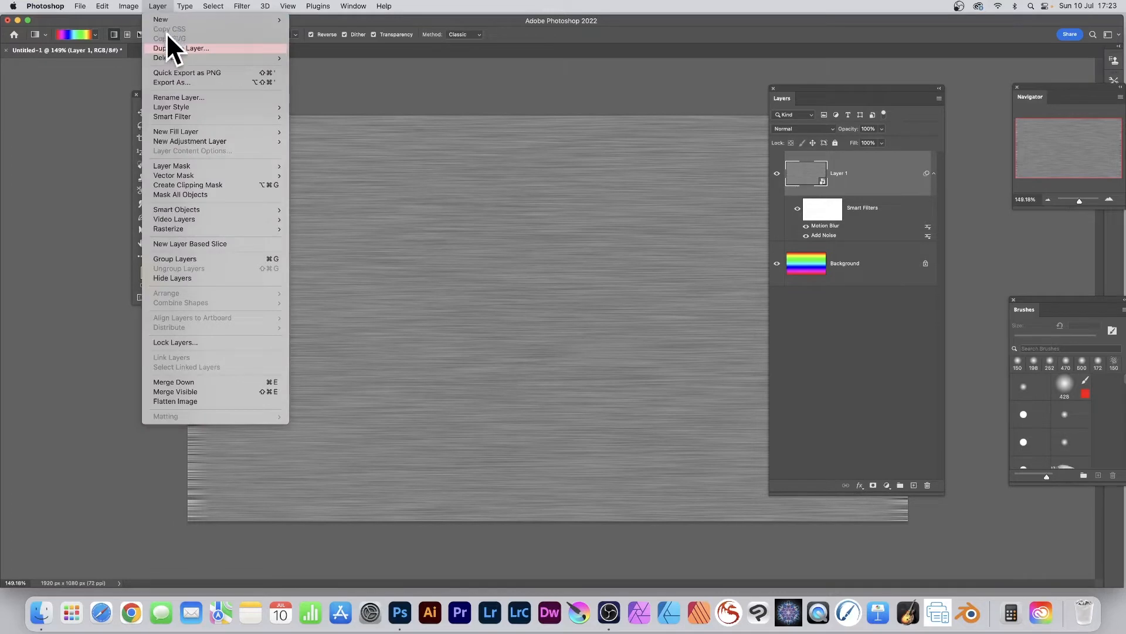
{"action": "mouse_move", "coordinate": [183, 97]}
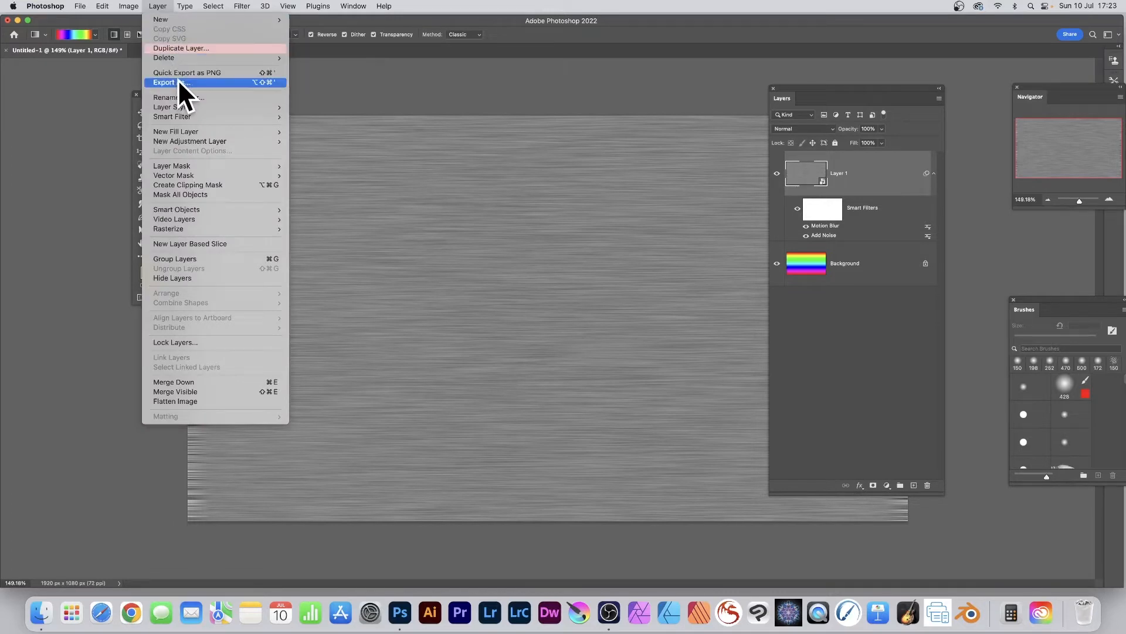
{"action": "left_click", "coordinate": [181, 48]}
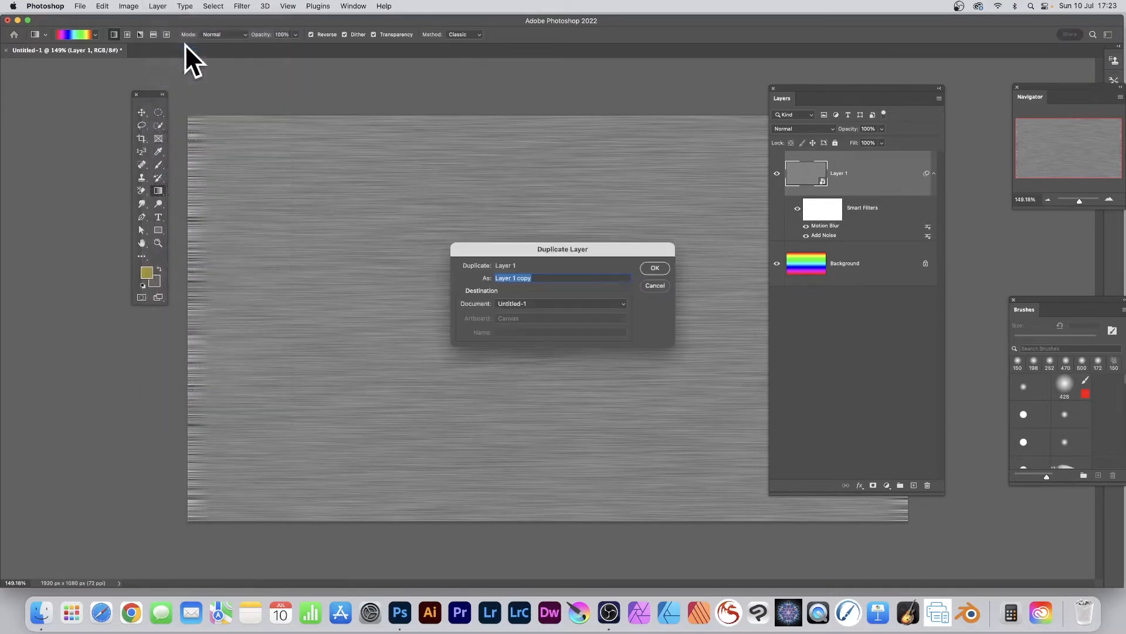
{"action": "left_click", "coordinate": [654, 268]}
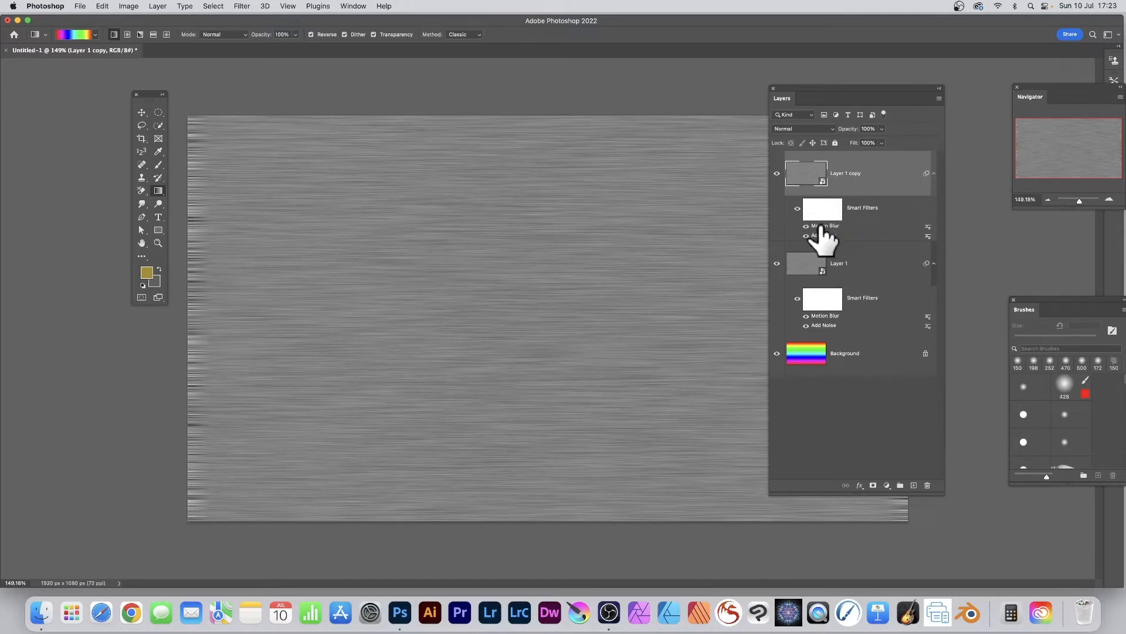
Change Layer 1 copy's Motion Blur angle to 90 so its streaks run vertically
{"action": "double_click", "coordinate": [824, 226]}
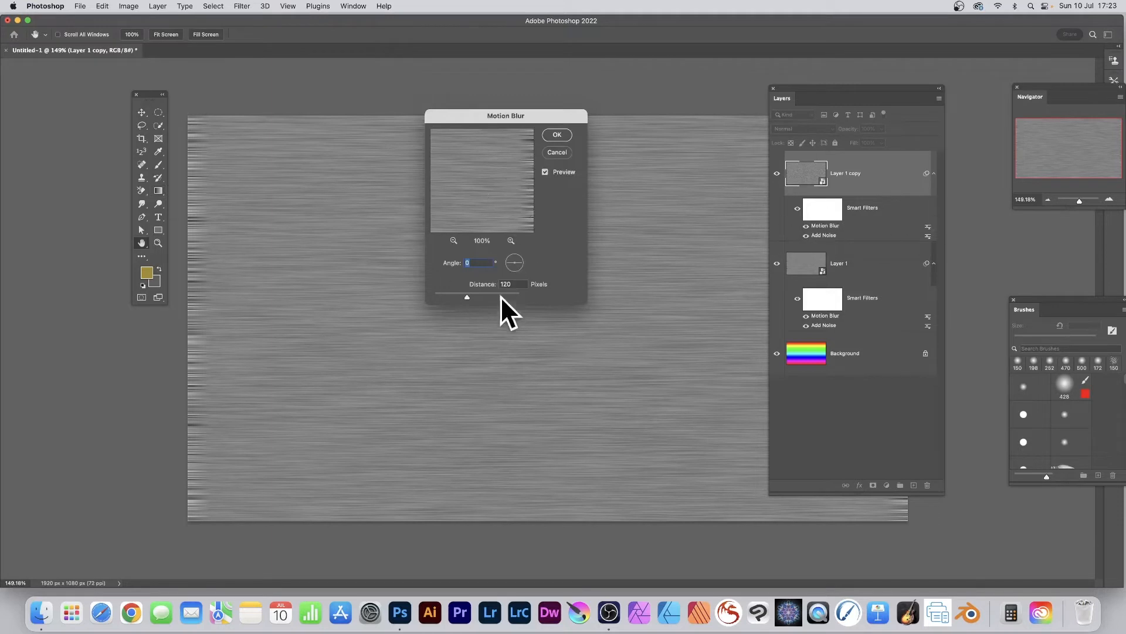
{"action": "mouse_move", "coordinate": [488, 277]}
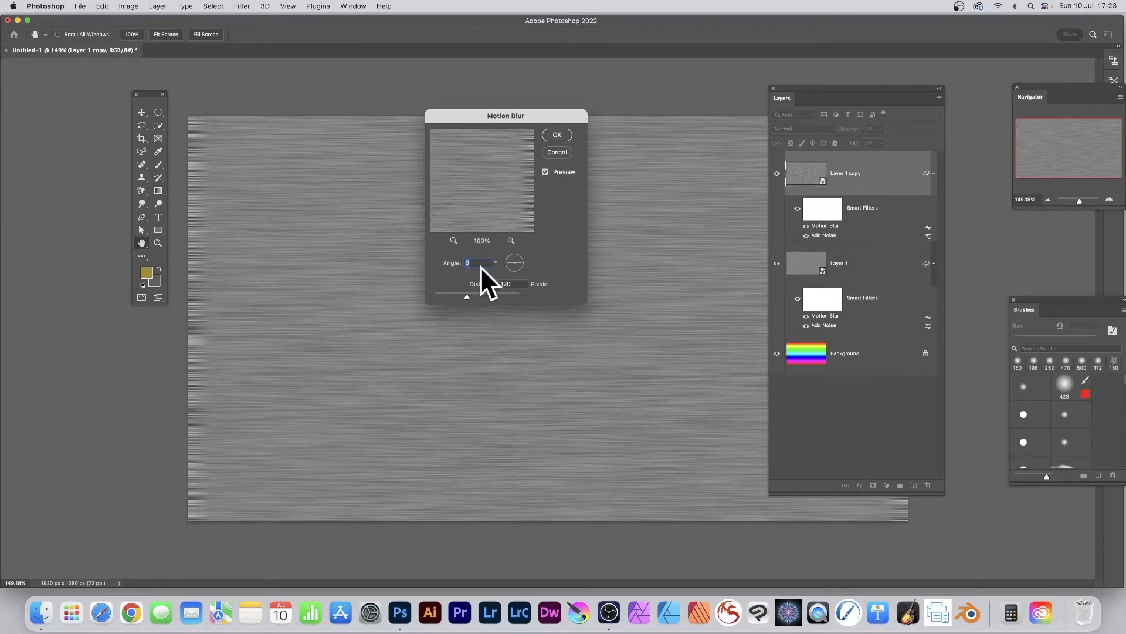
{"action": "type", "text": "90"}
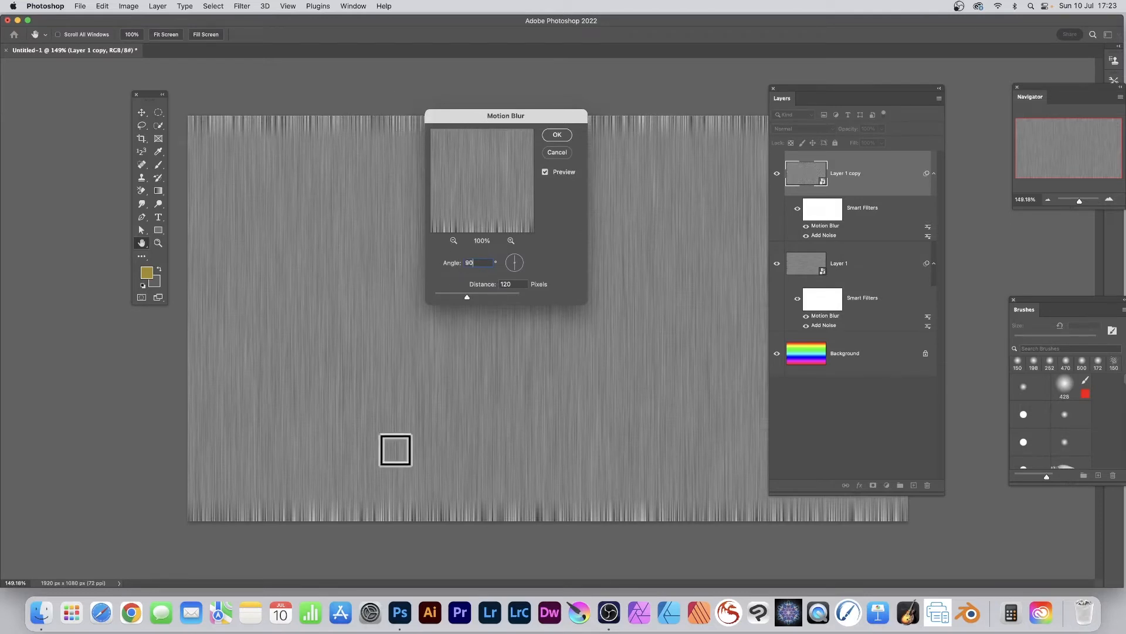
{"action": "mouse_move", "coordinate": [565, 143]}
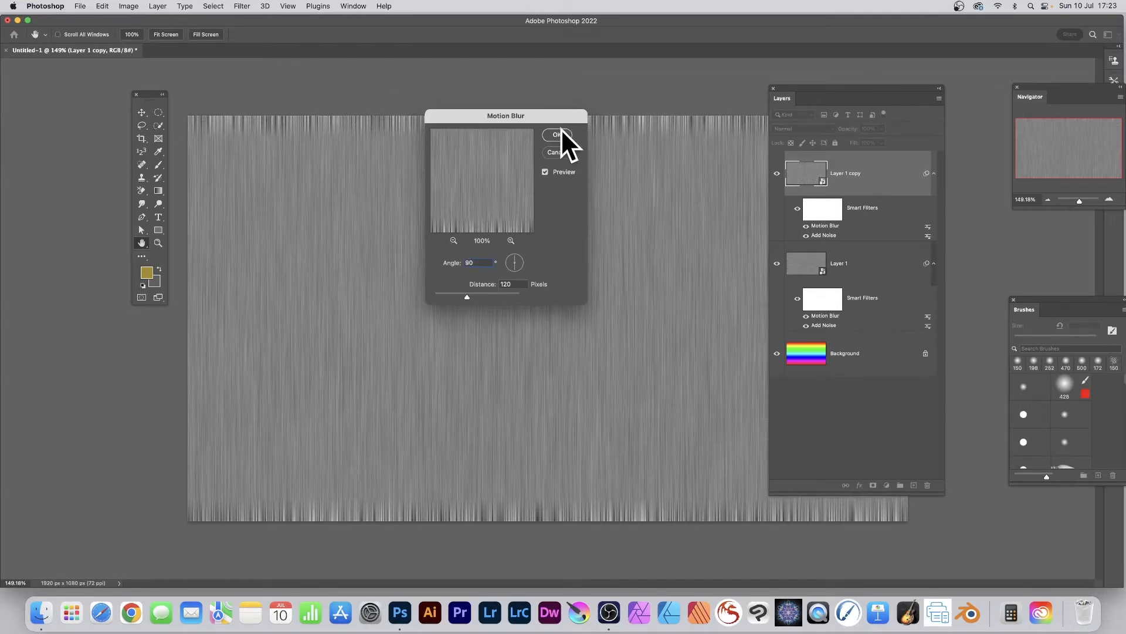
{"action": "left_click", "coordinate": [556, 133]}
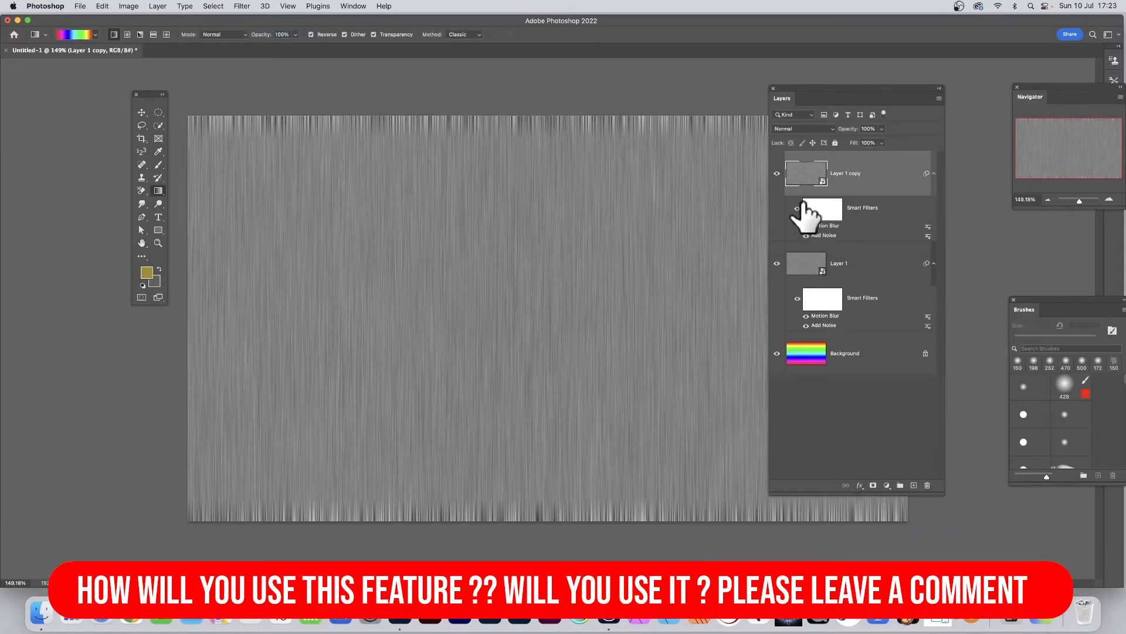
{"action": "mouse_move", "coordinate": [798, 209]}
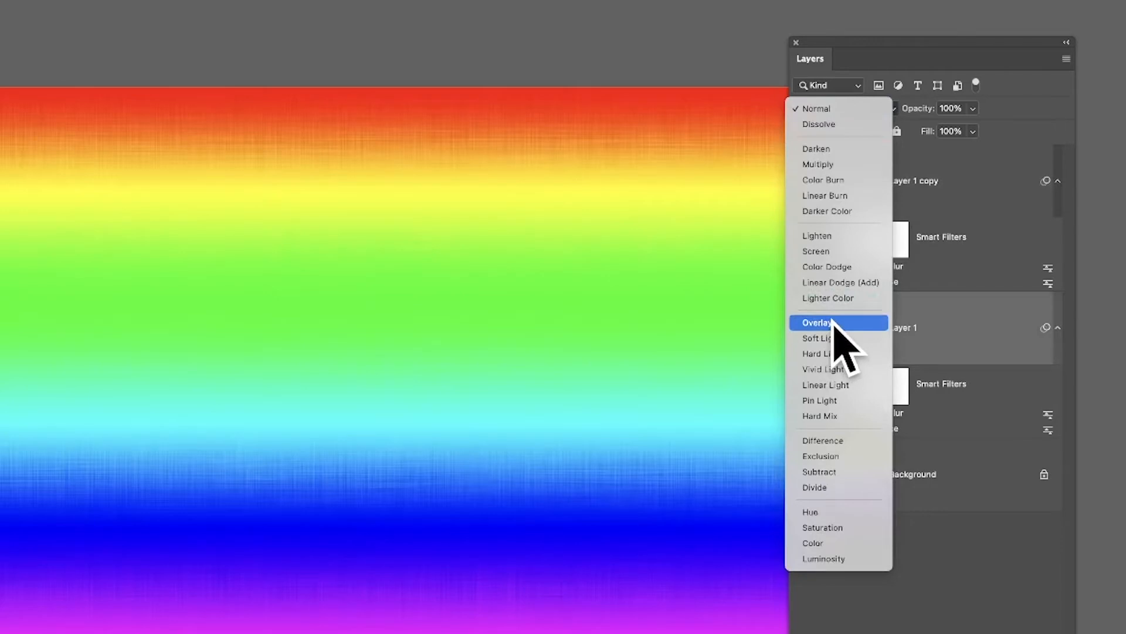
Set Layer 1 and Layer 1 copy to Hard Light, revealing a crosshatch over the gradient
{"action": "left_click", "coordinate": [818, 322]}
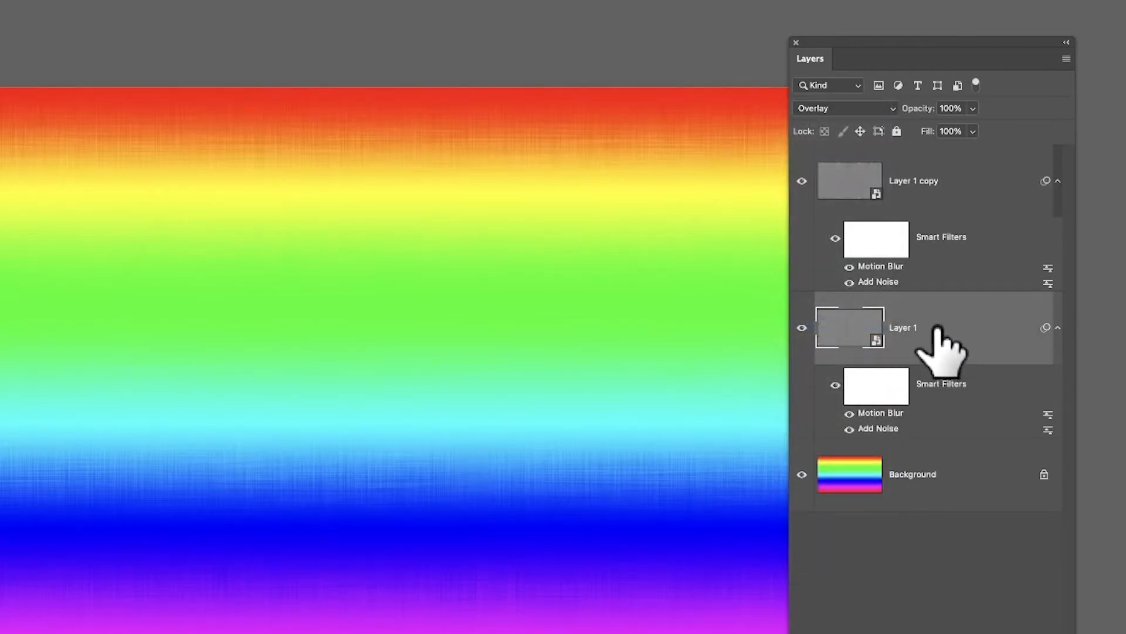
{"action": "left_click", "coordinate": [846, 108]}
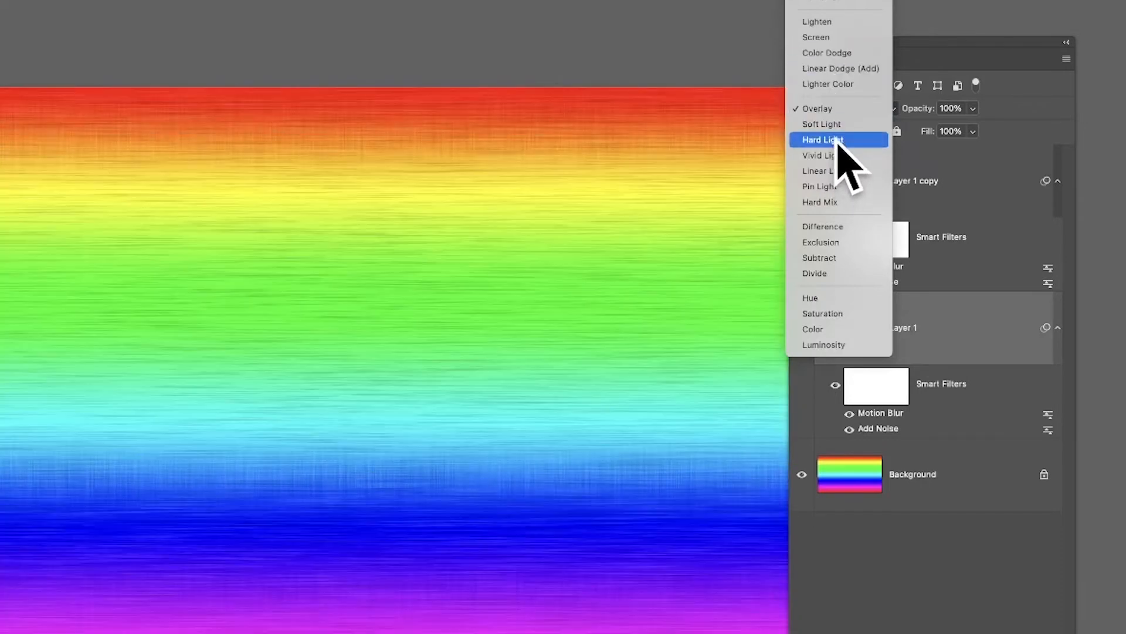
{"action": "left_click", "coordinate": [822, 139]}
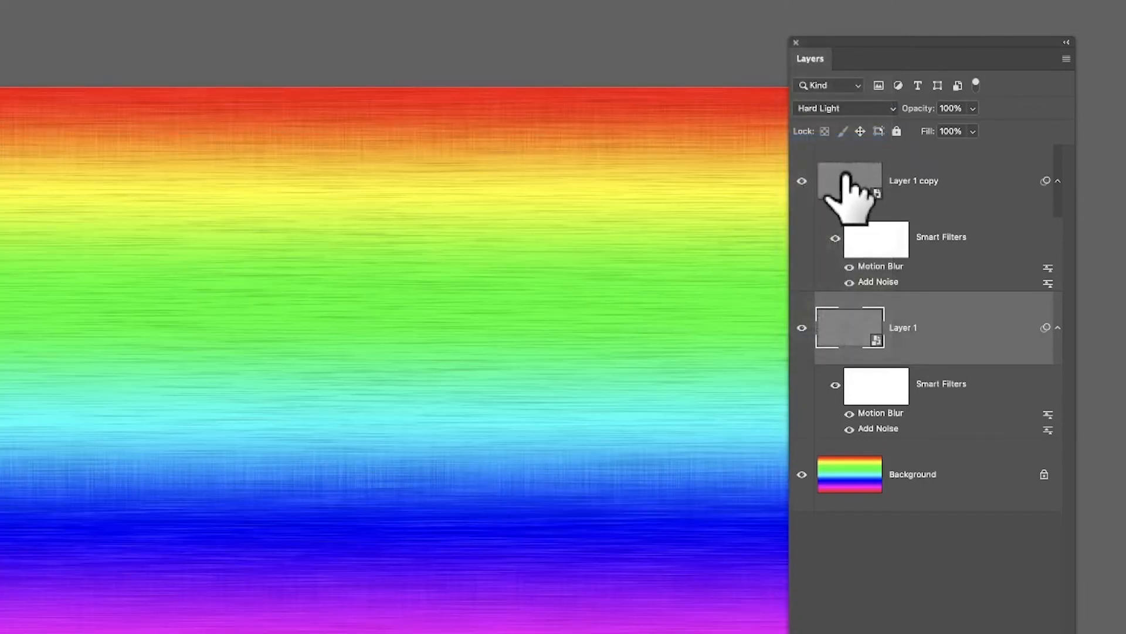
{"action": "left_click", "coordinate": [846, 108]}
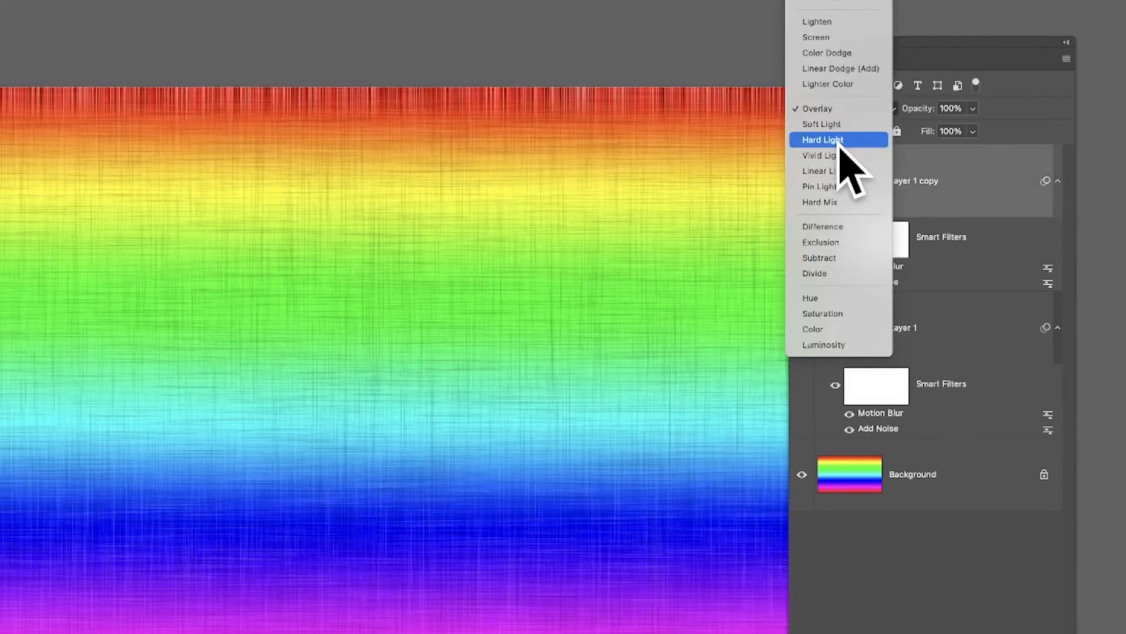
{"action": "left_click", "coordinate": [822, 140]}
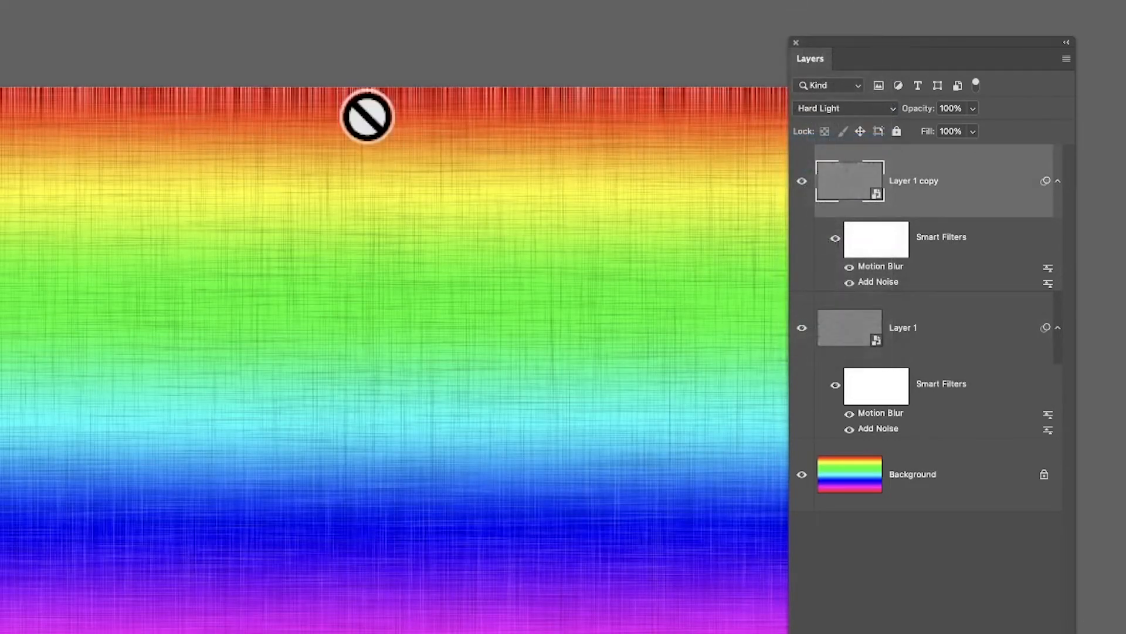
{"action": "mouse_move", "coordinate": [191, 260]}
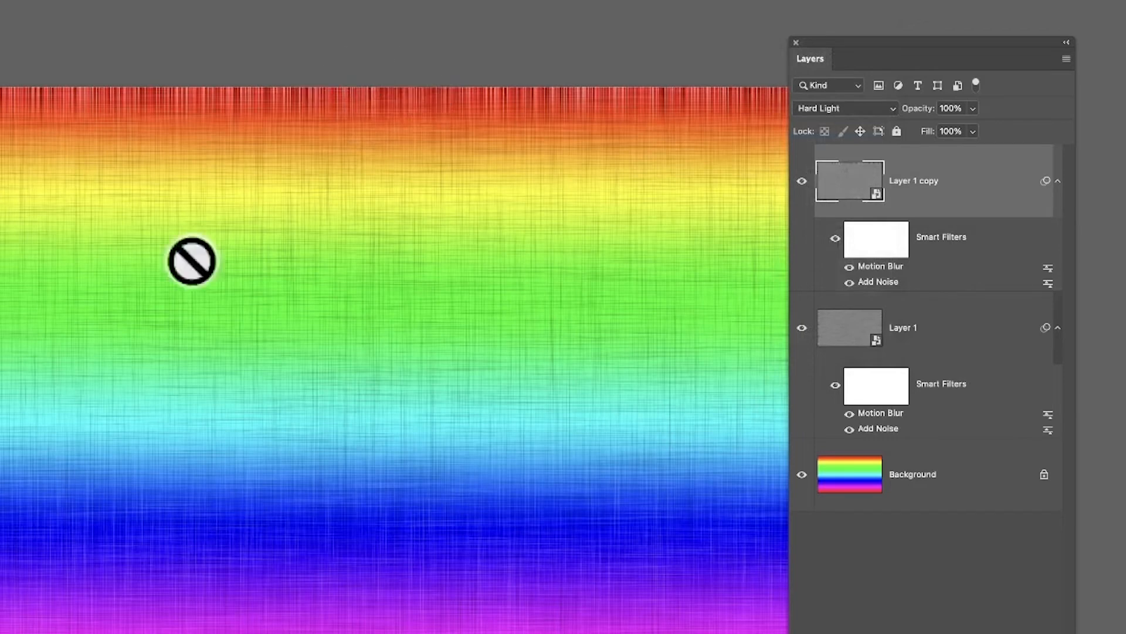
{"action": "mouse_move", "coordinate": [713, 190]}
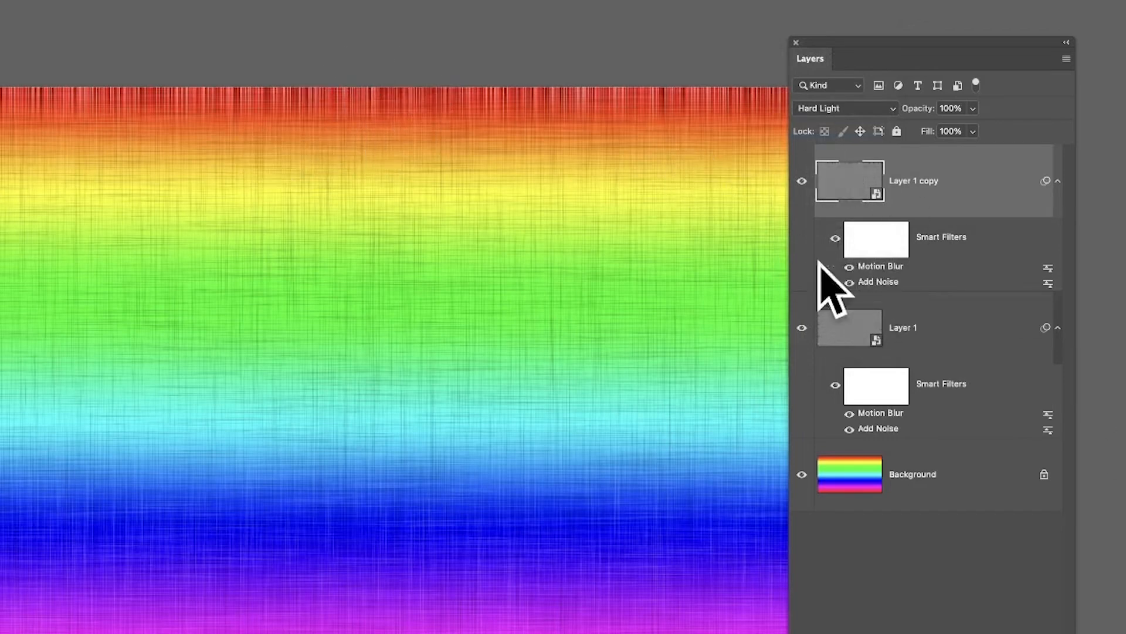
{"action": "mouse_move", "coordinate": [920, 301]}
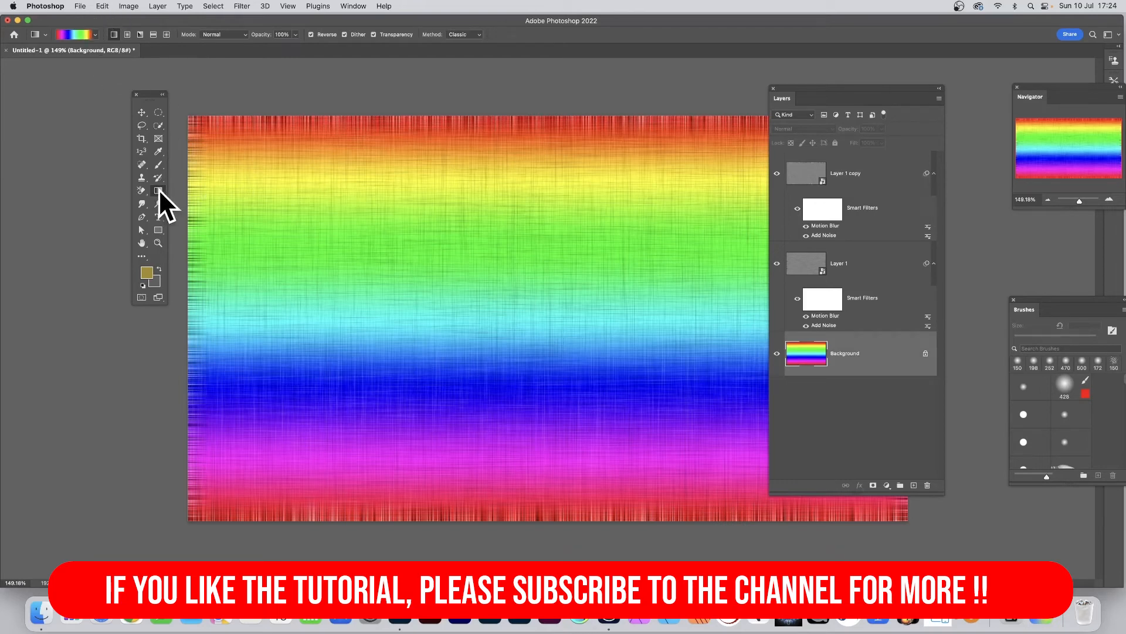
Redraw the background with a blue, orange, purple and yellow gradient
{"action": "left_click", "coordinate": [69, 34]}
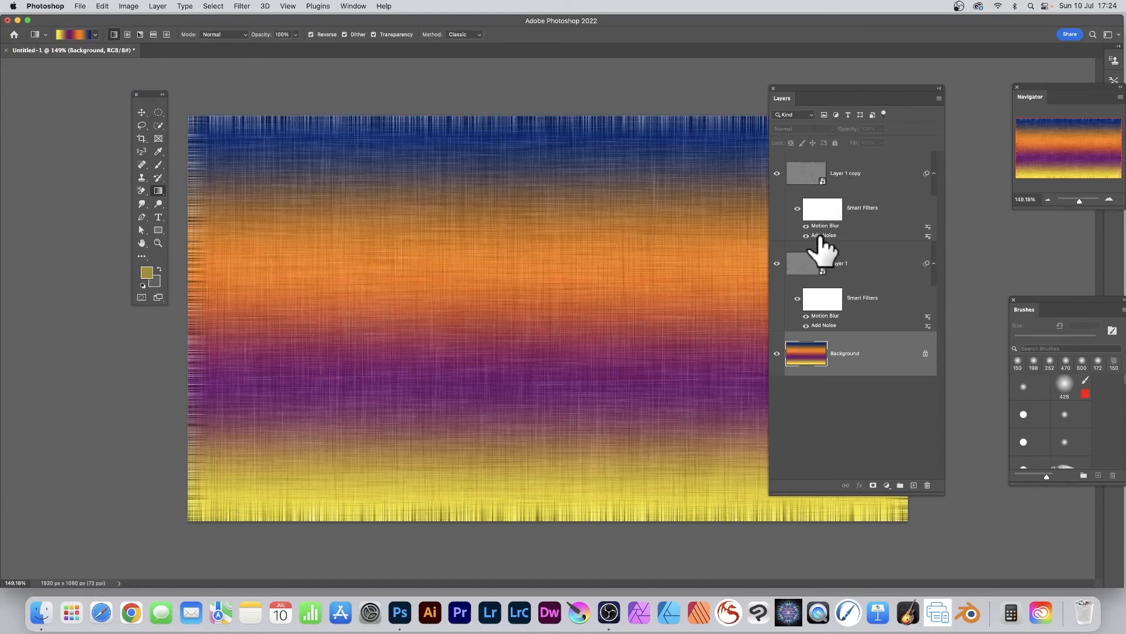
{"action": "mouse_move", "coordinate": [819, 237]}
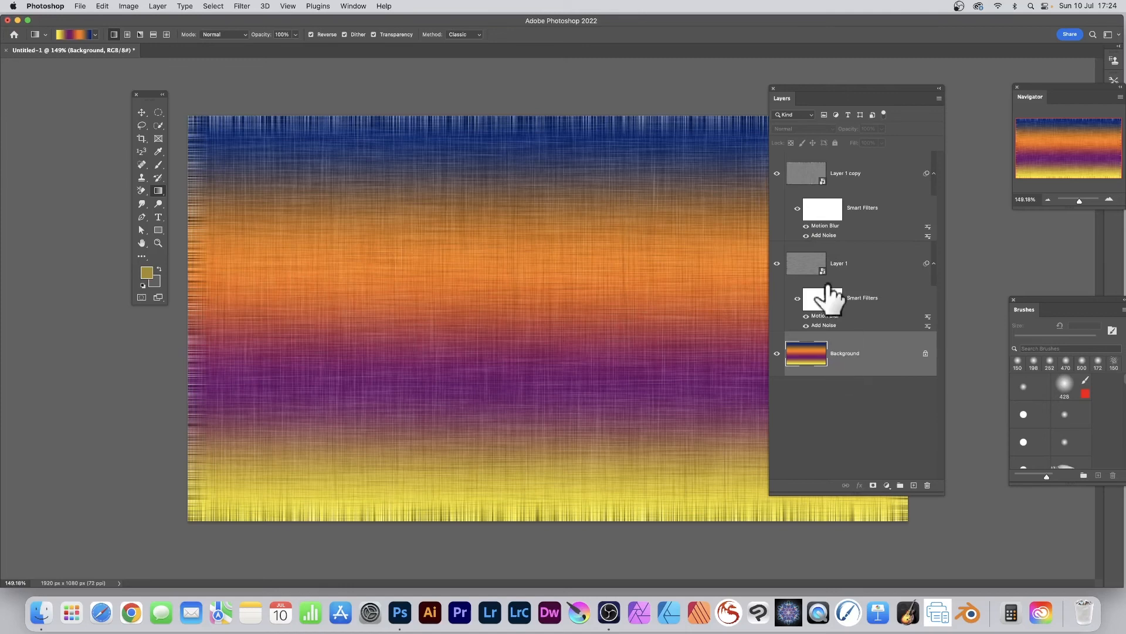
Flatten all layers into a single Background layer
{"action": "left_click", "coordinate": [157, 6]}
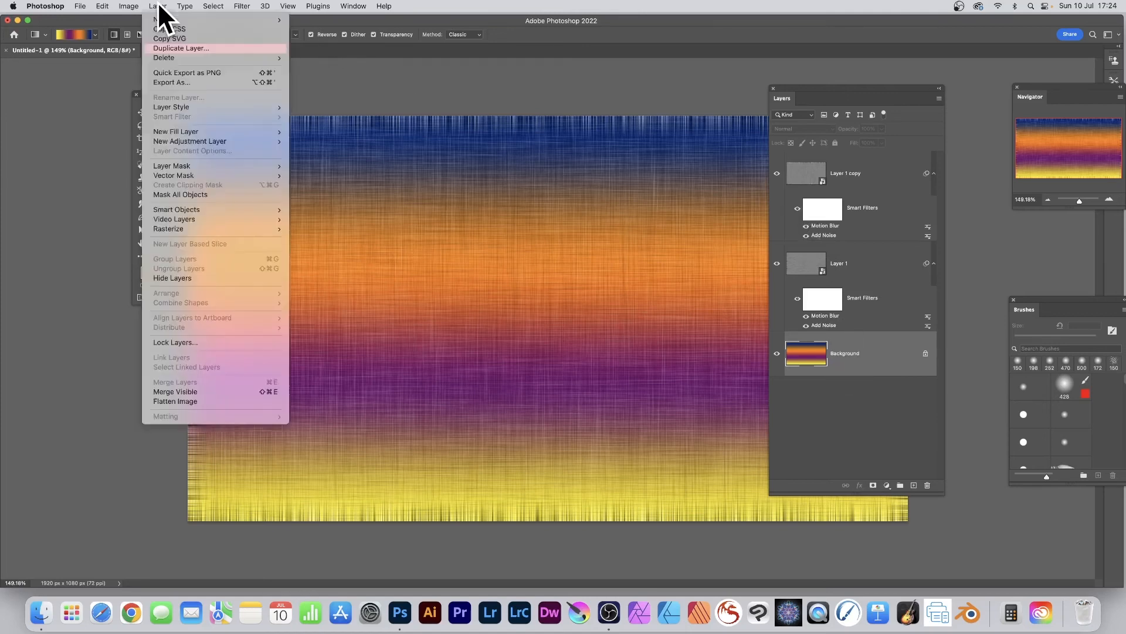
{"action": "mouse_move", "coordinate": [190, 417]}
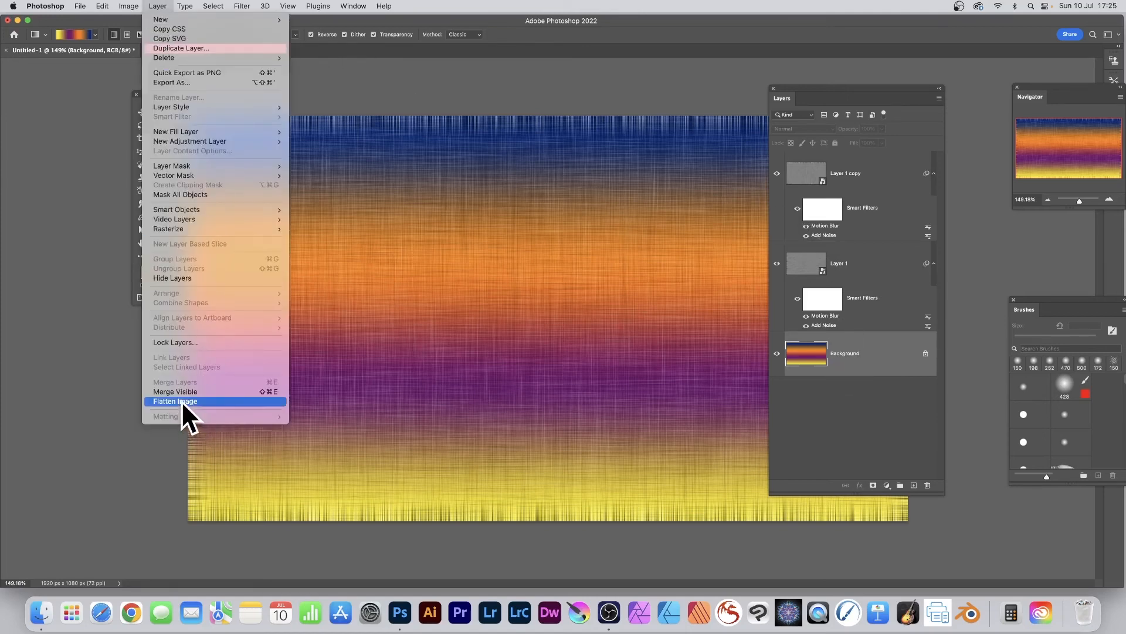
{"action": "left_click", "coordinate": [175, 401]}
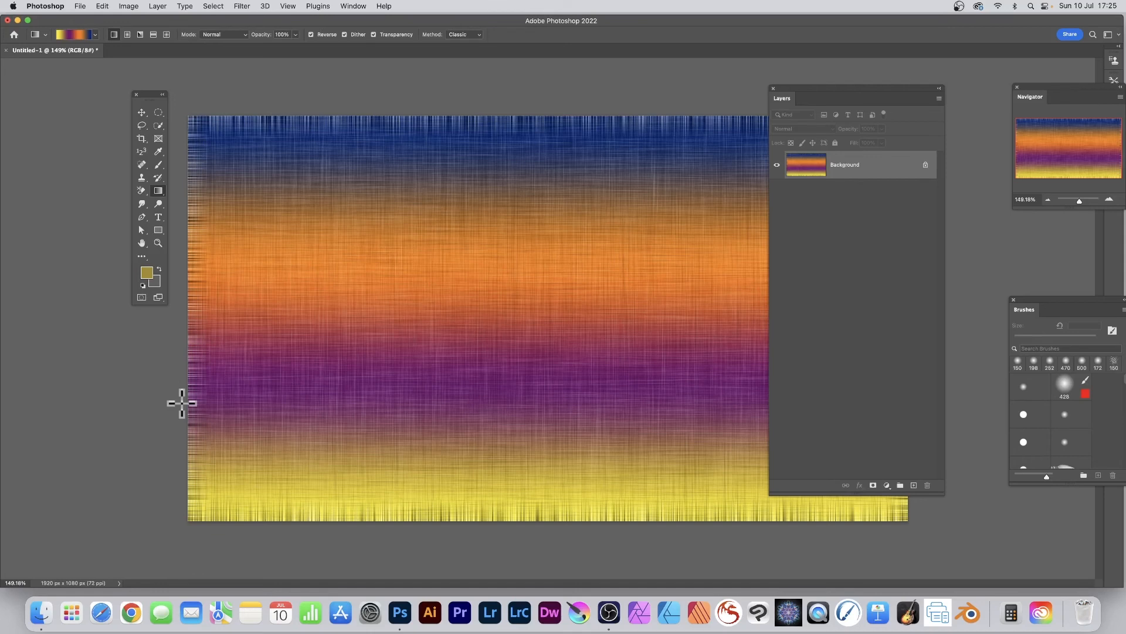
{"action": "mouse_move", "coordinate": [627, 389]}
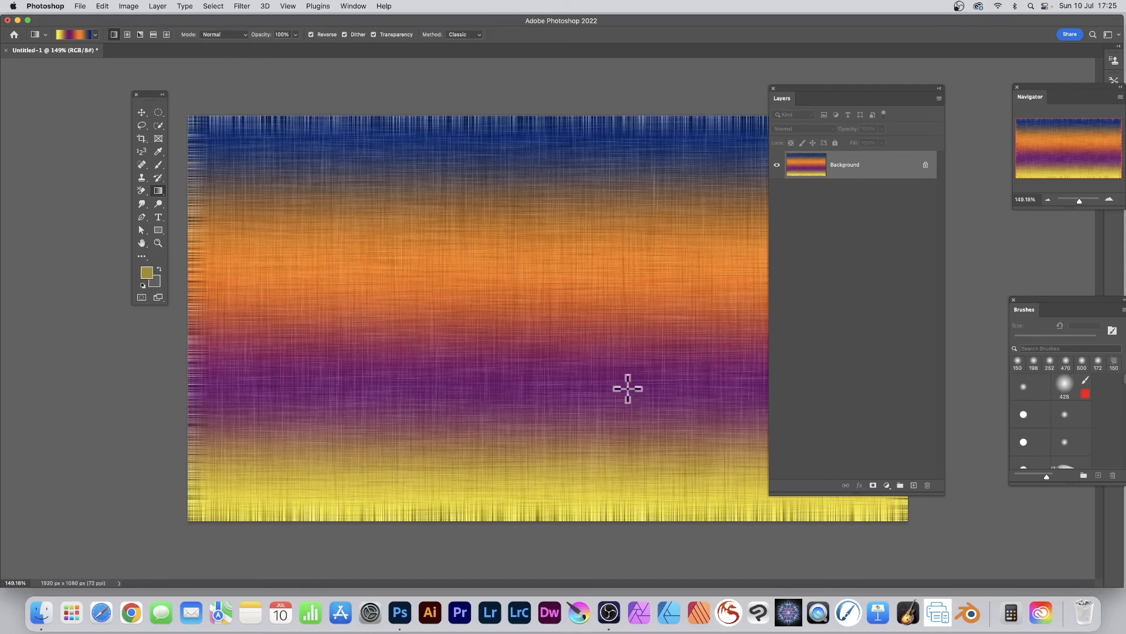
Bring up the filter list over the flattened texture to reach the Distort submenu
{"action": "left_click", "coordinate": [242, 6]}
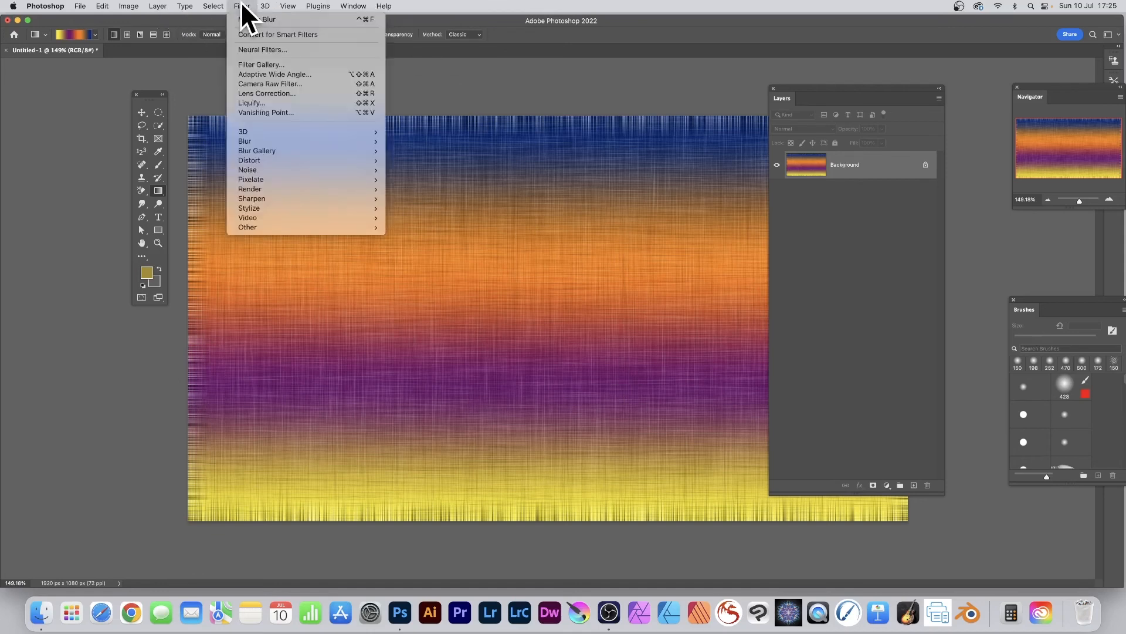
{"action": "mouse_move", "coordinate": [249, 159]}
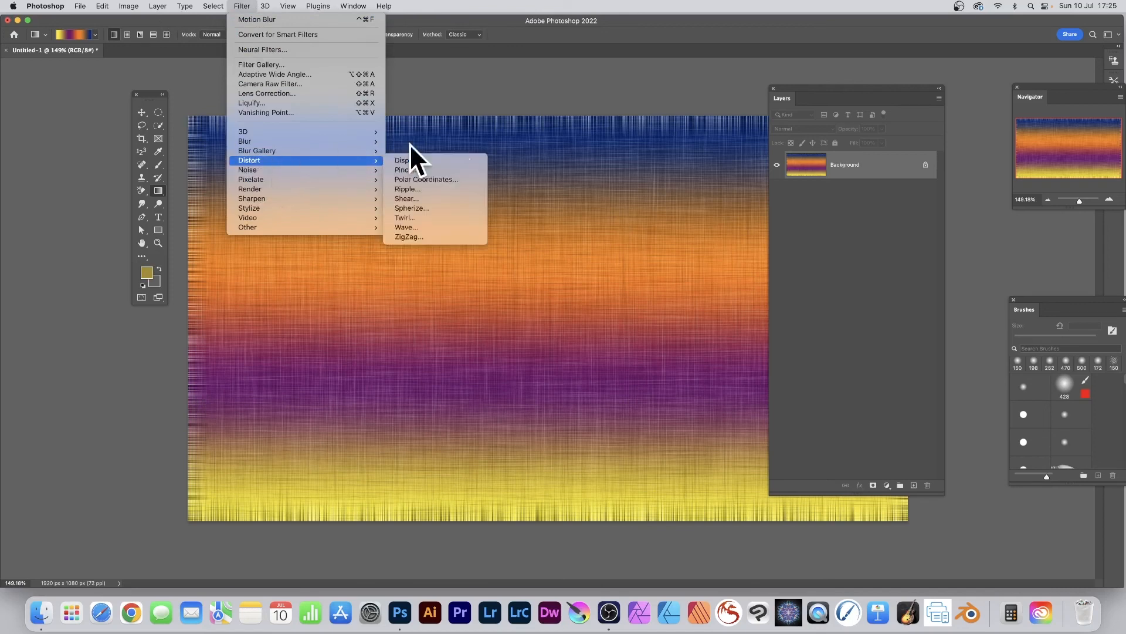
{"action": "mouse_move", "coordinate": [729, 205]}
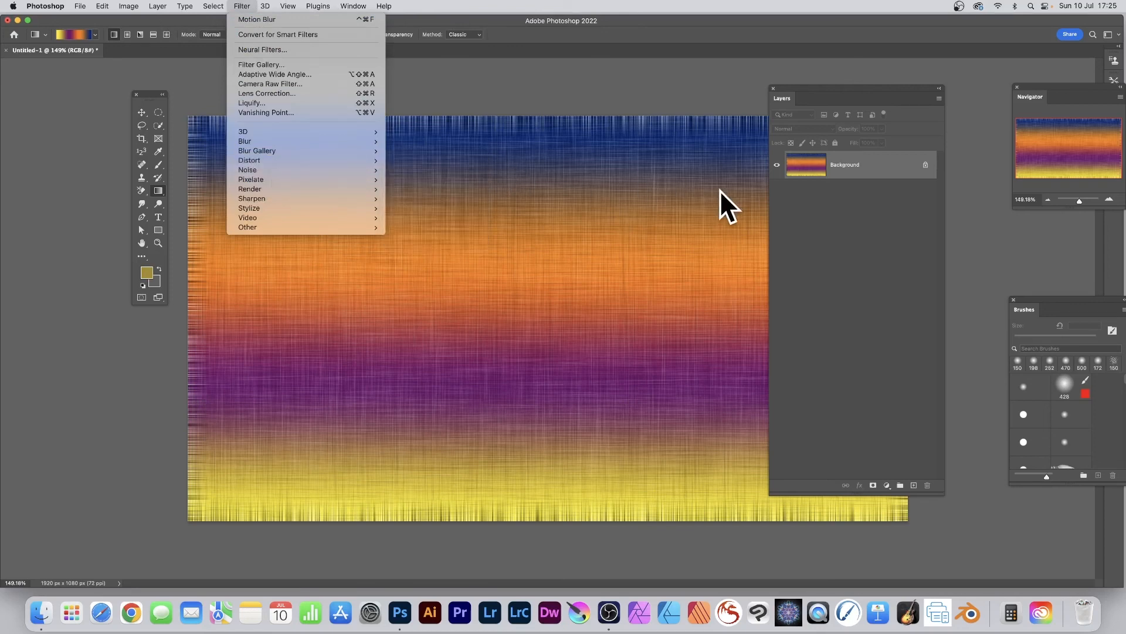